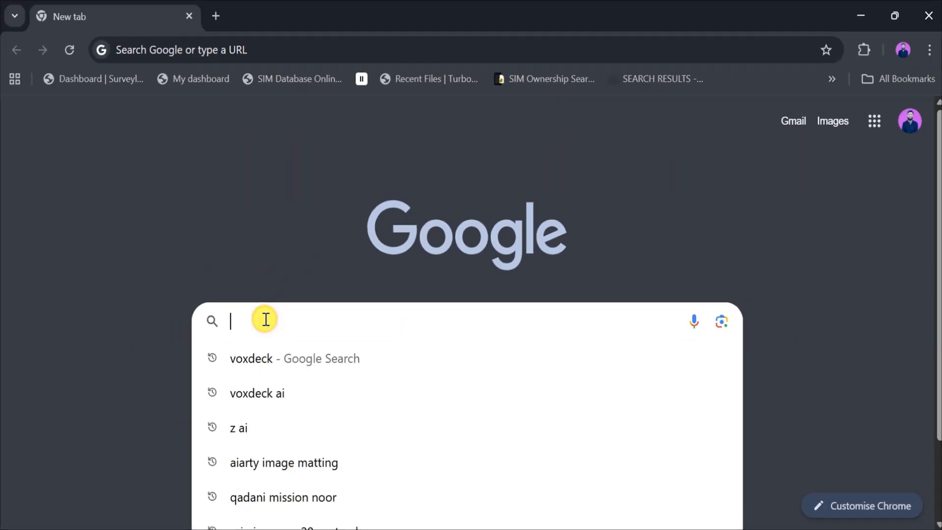
Step: Search Google for 'voxdeck ai' by picking that suggestion after typing 'voxdeck'
type("voxdeck")
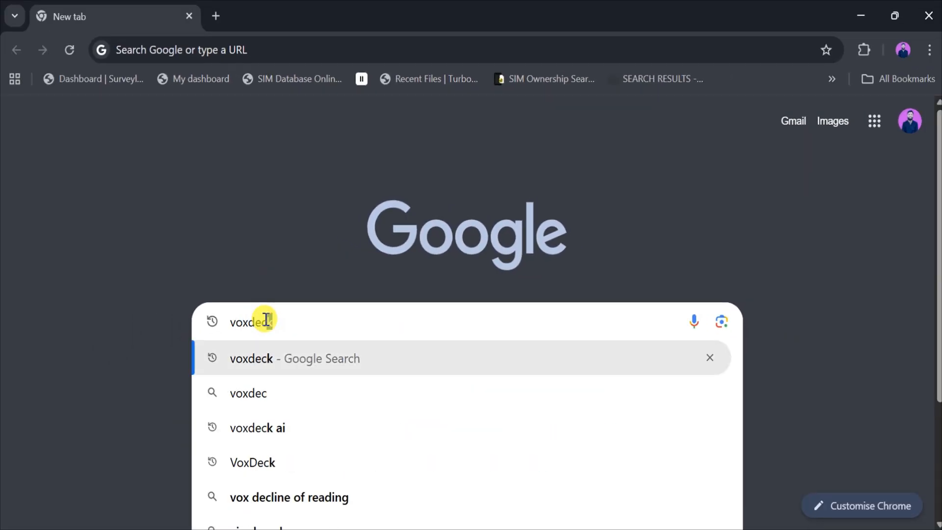
left_click(257, 427)
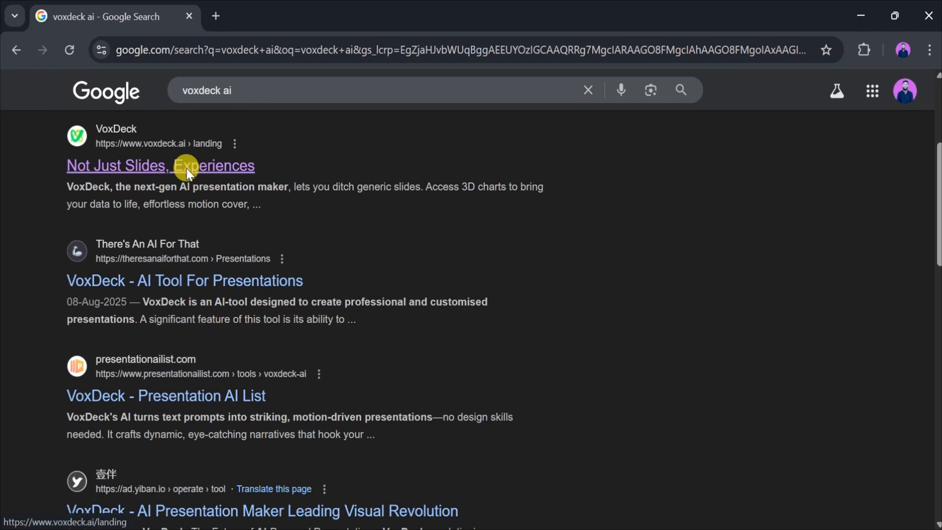
Step: Open VoxDeck's 'Not Just Slides, Experiences' site and scroll to its motion-rich features
left_click(160, 166)
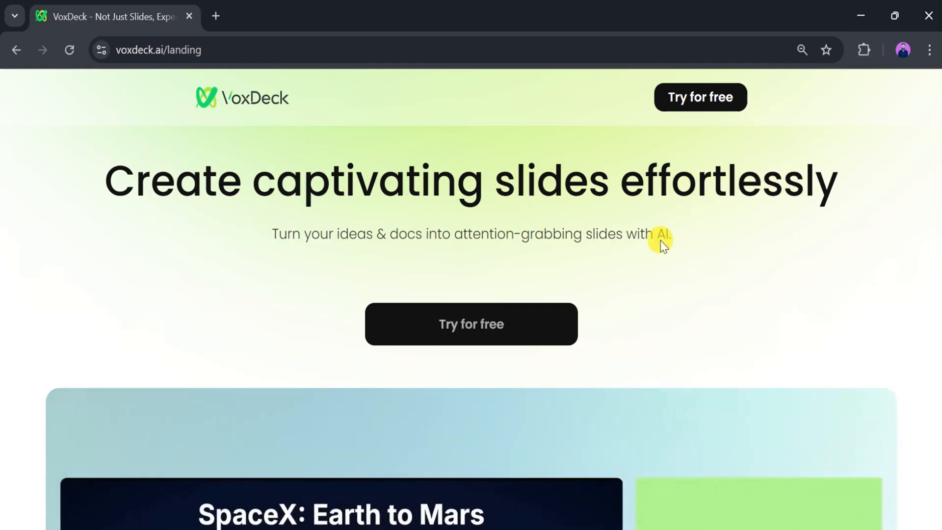
mouse_move(313, 252)
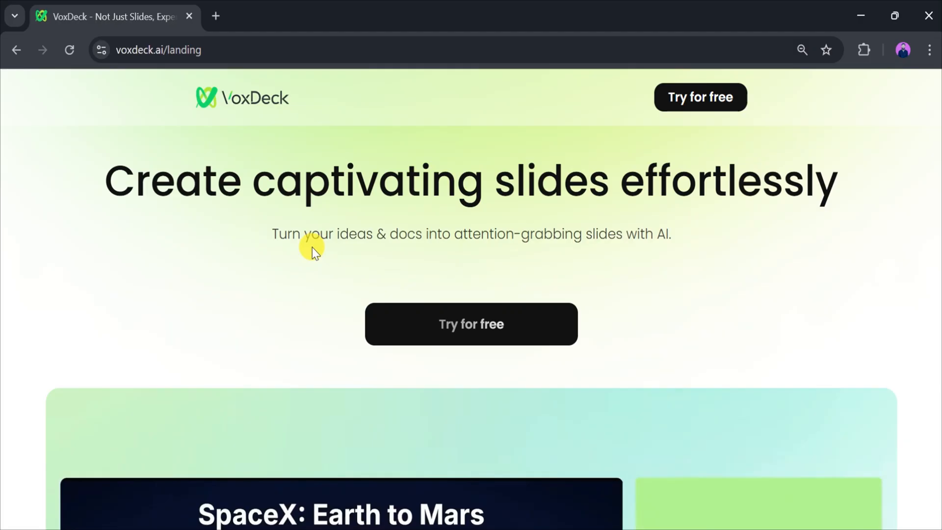
mouse_move(449, 252)
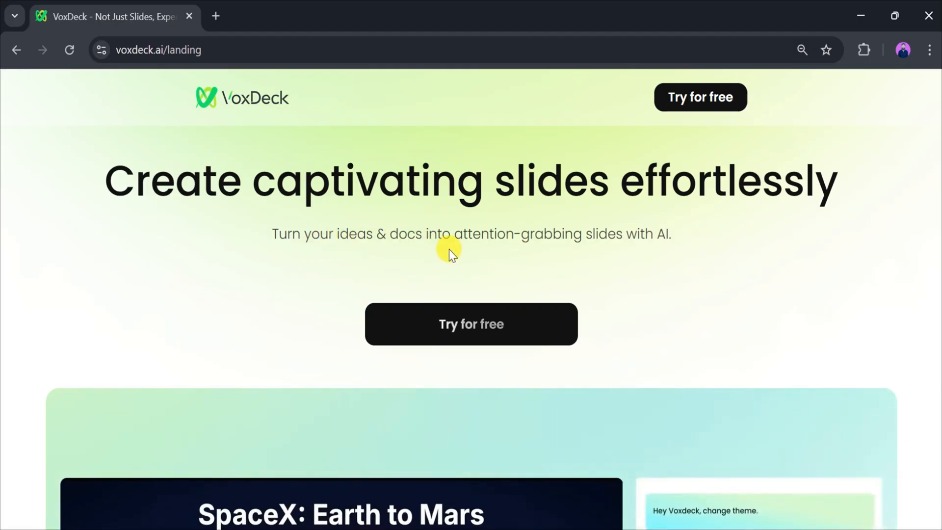
mouse_move(638, 234)
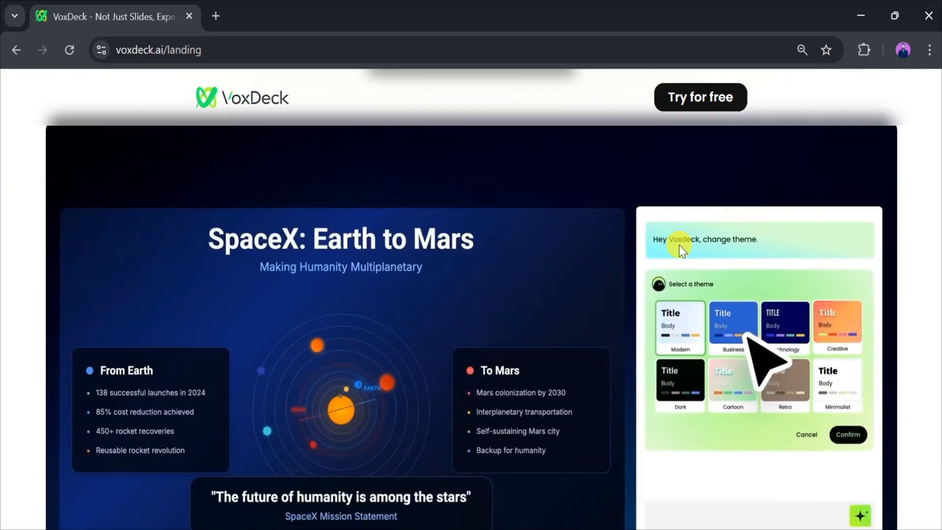
left_click(847, 434)
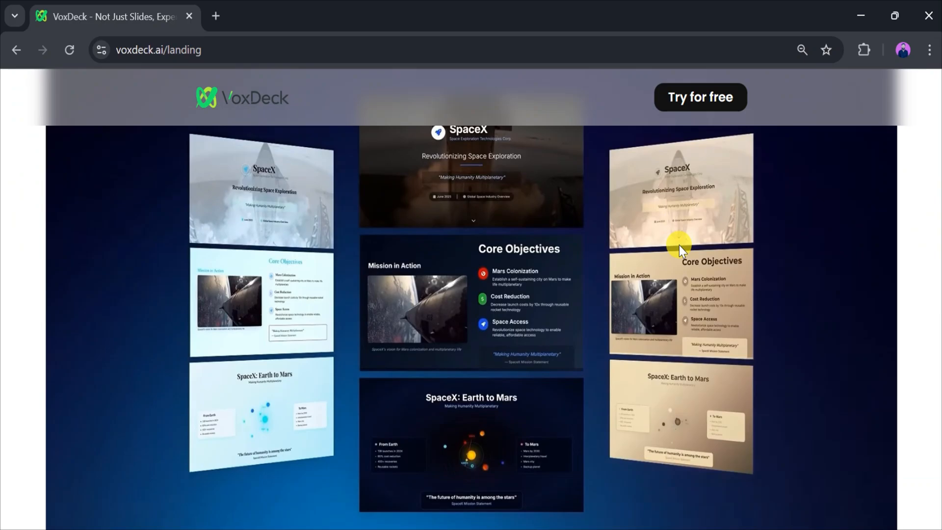
scroll("down", 3)
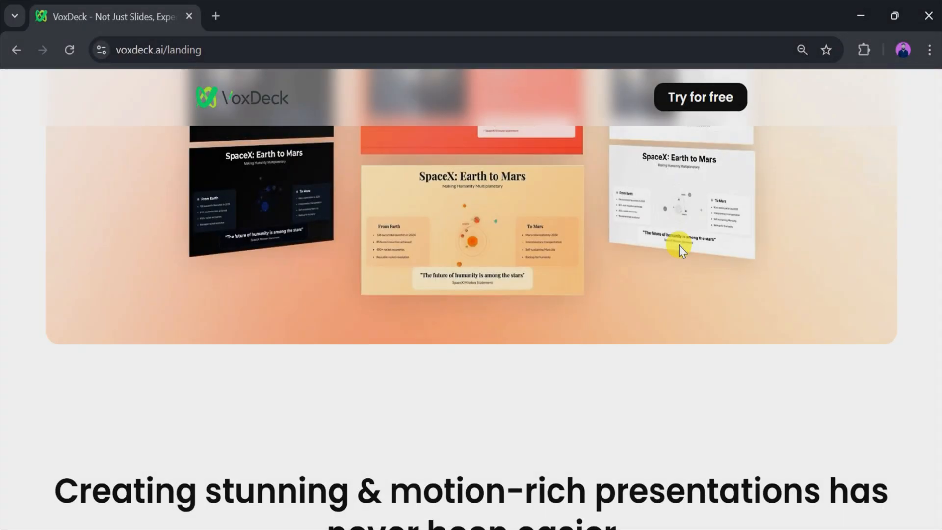
scroll("down", 3)
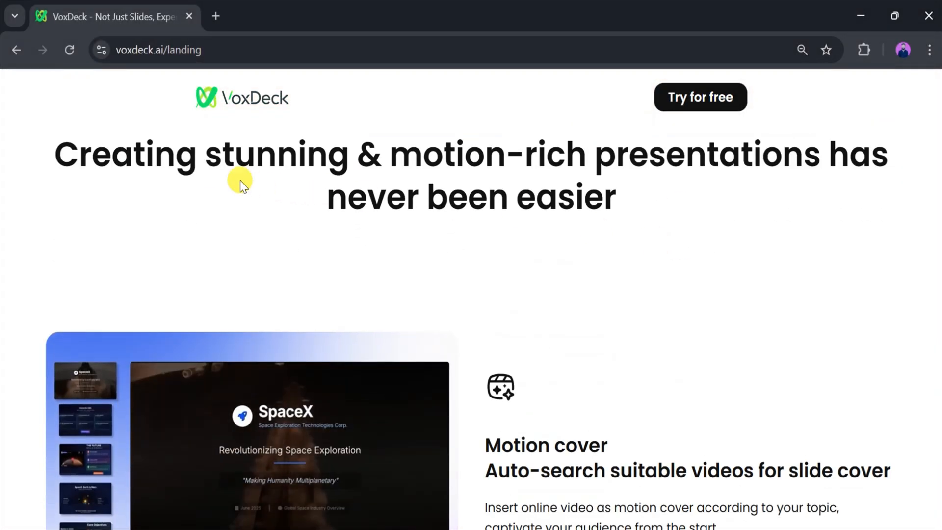
mouse_move(601, 162)
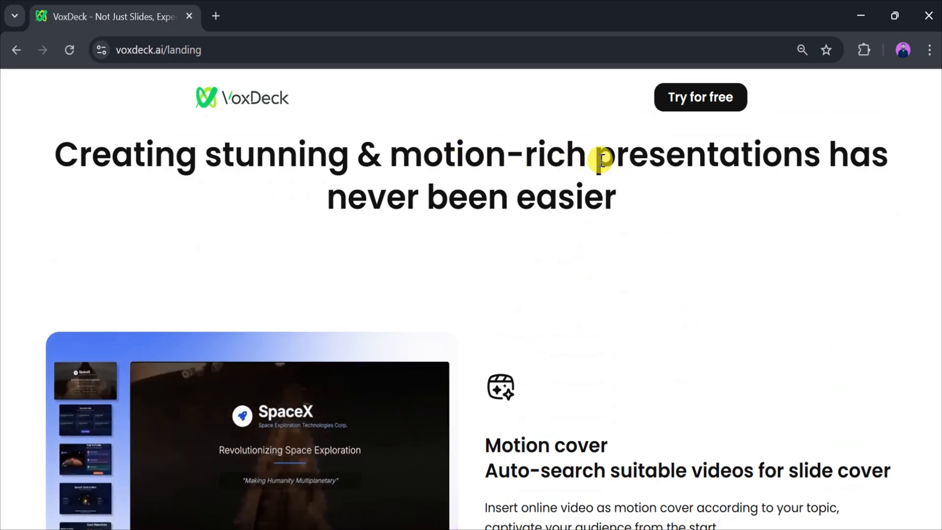
mouse_move(439, 225)
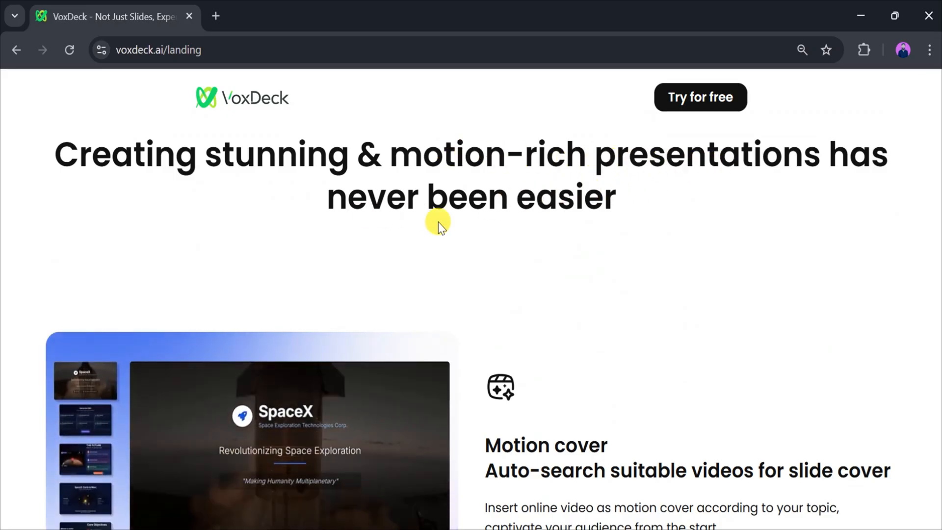
scroll("down", 3)
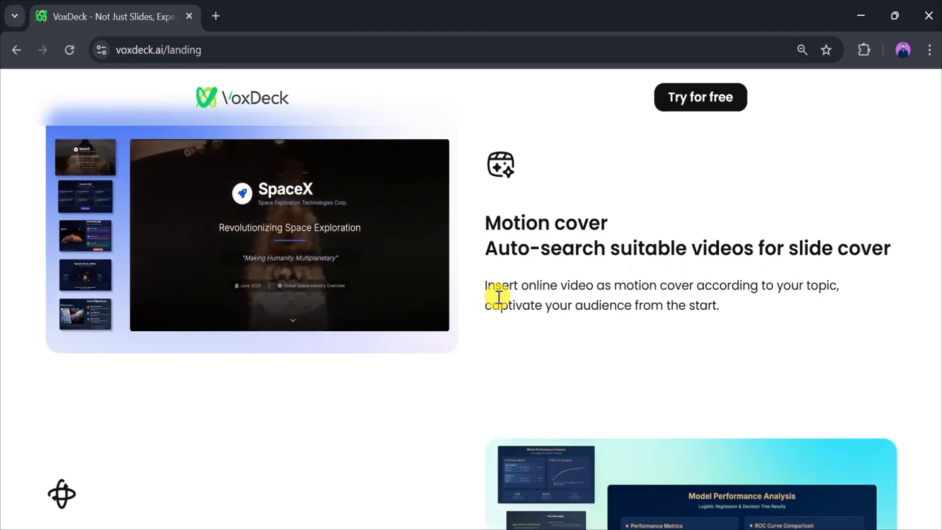
scroll("down", 3)
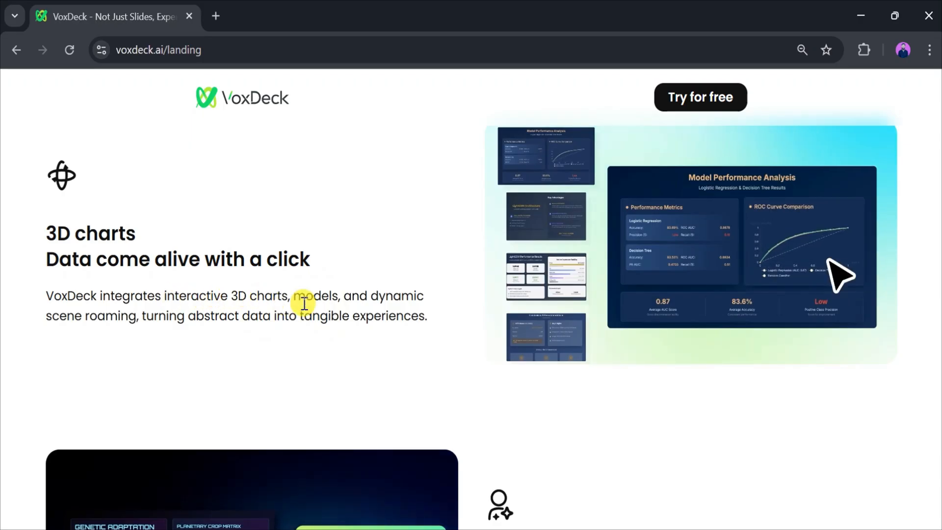
scroll("down", 3)
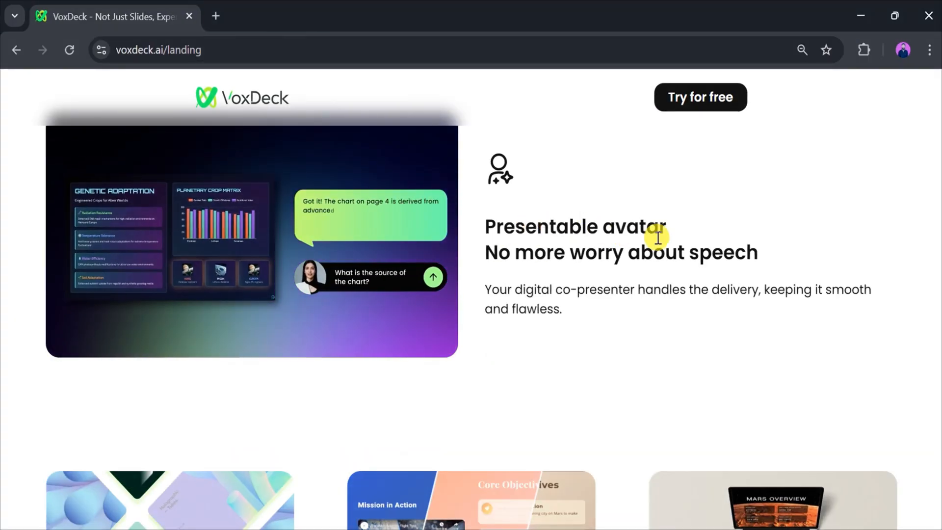
mouse_move(539, 276)
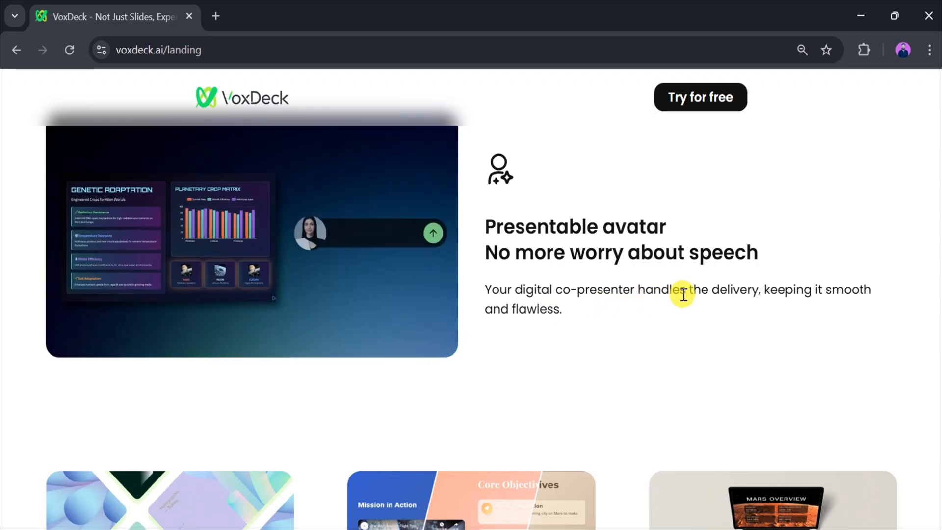
scroll("down", 3)
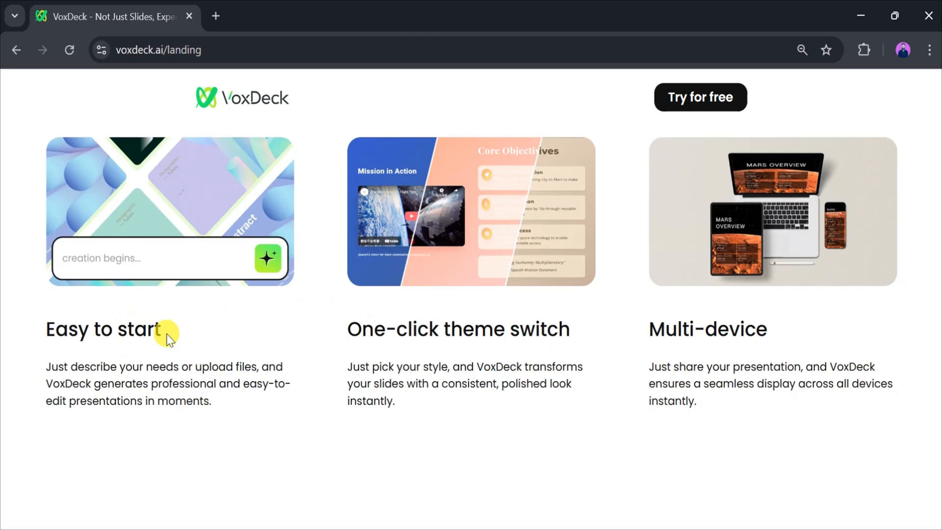
mouse_move(456, 335)
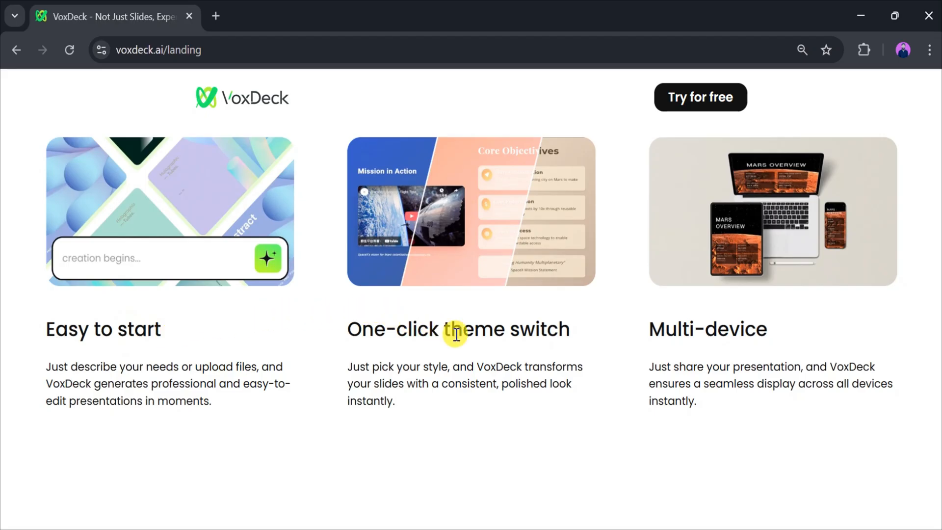
mouse_move(687, 340)
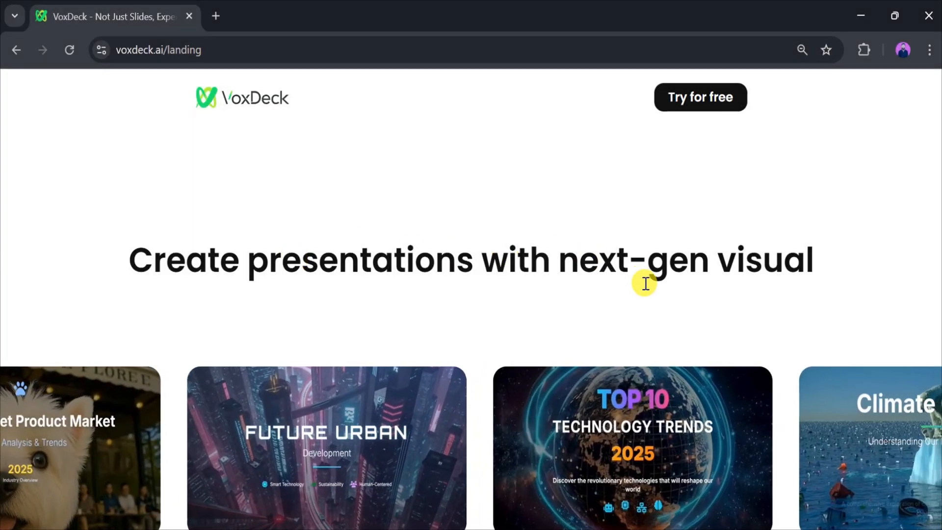
scroll("down", 3)
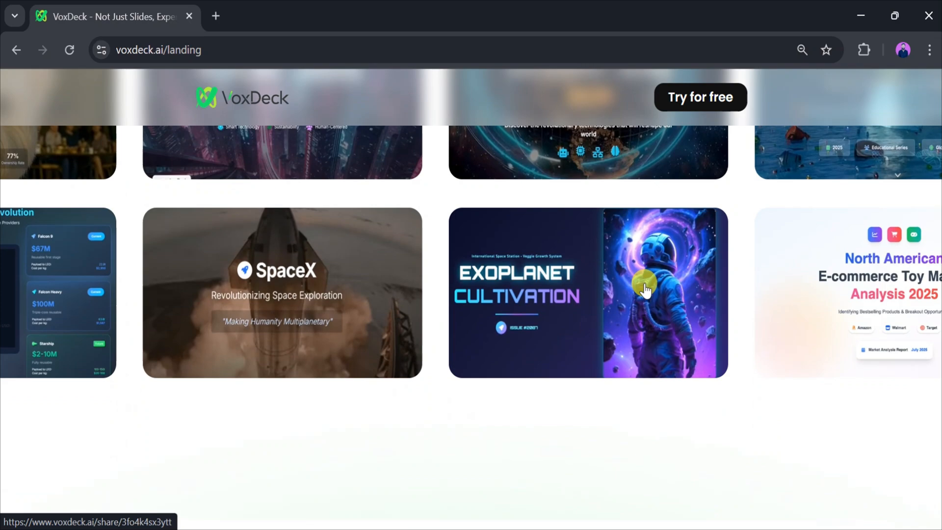
scroll("up", 3)
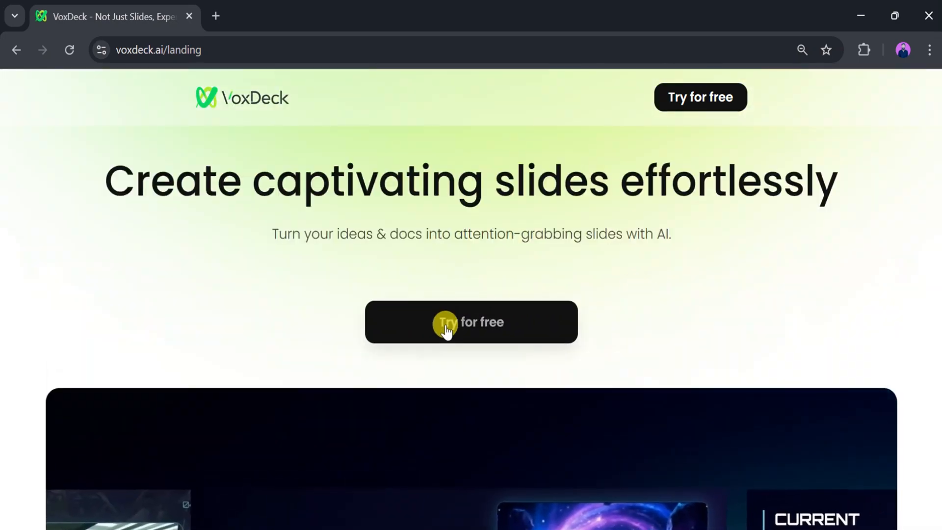
Step: Choose 'Try for free' to bring up the Google or email sign-in dialog
left_click(471, 322)
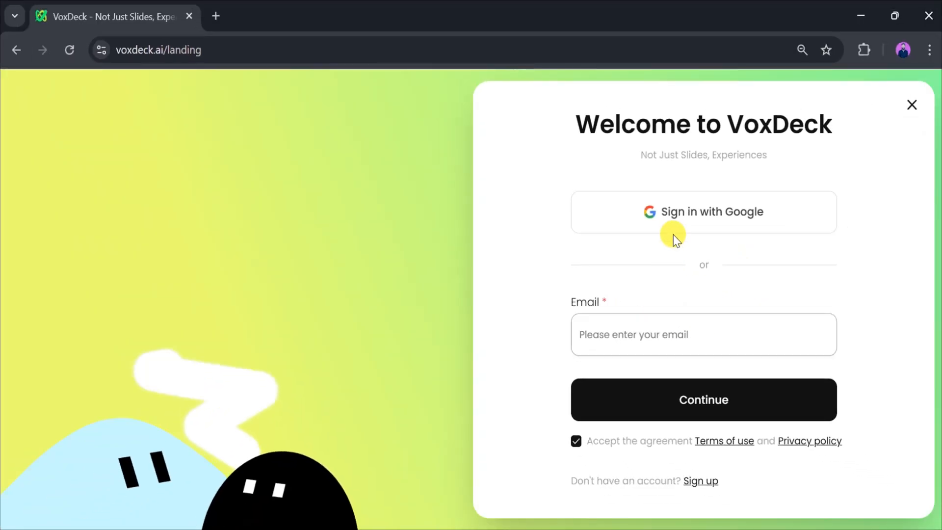
mouse_move(676, 210)
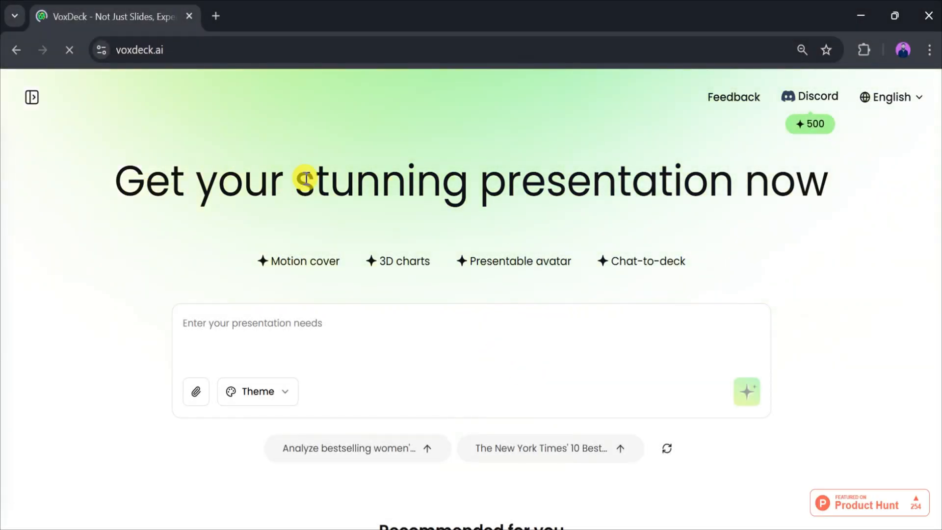
mouse_move(840, 185)
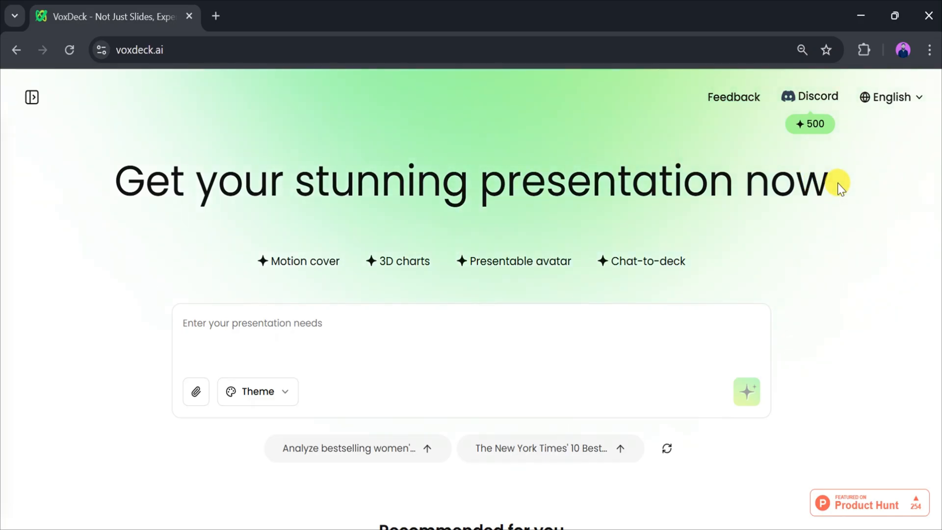
mouse_move(376, 261)
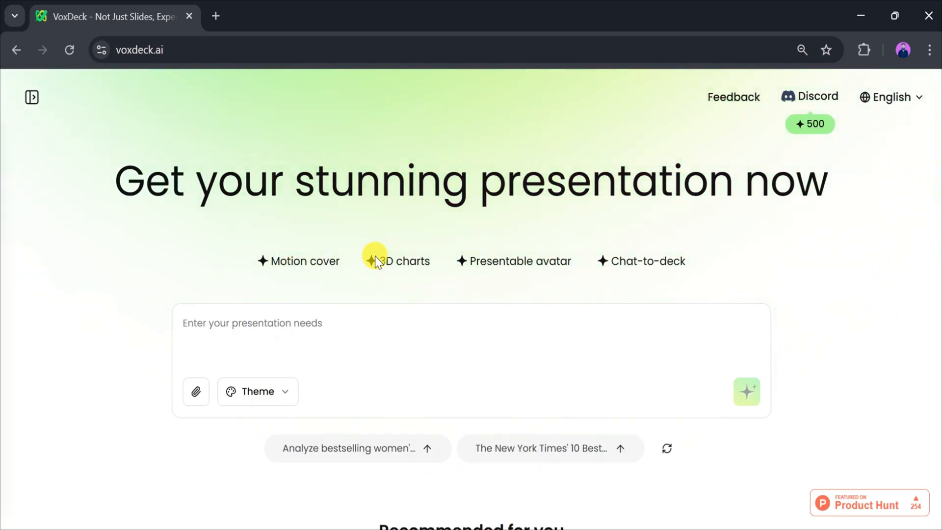
mouse_move(642, 260)
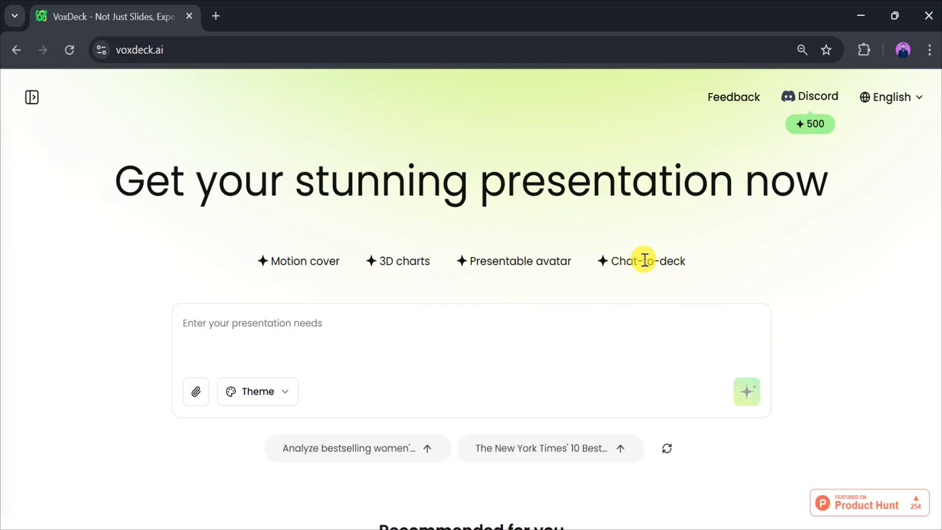
mouse_move(693, 269)
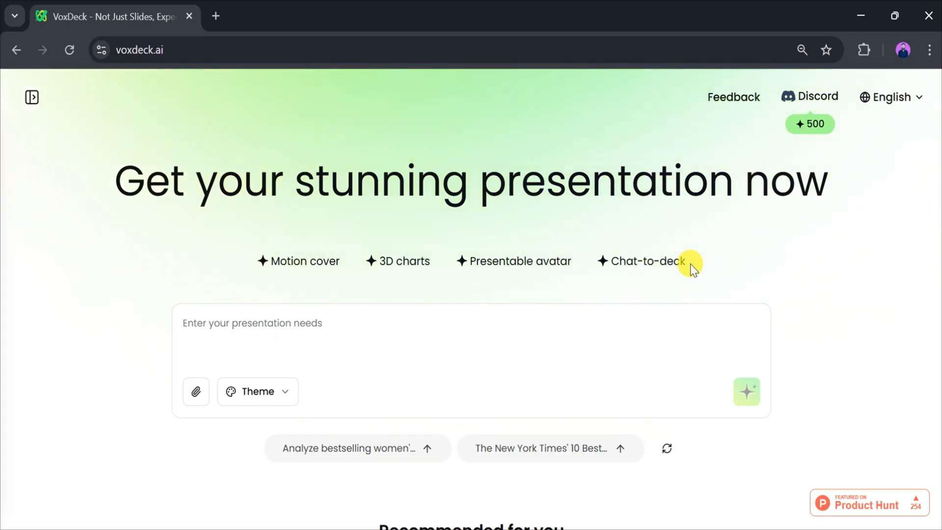
mouse_move(195, 391)
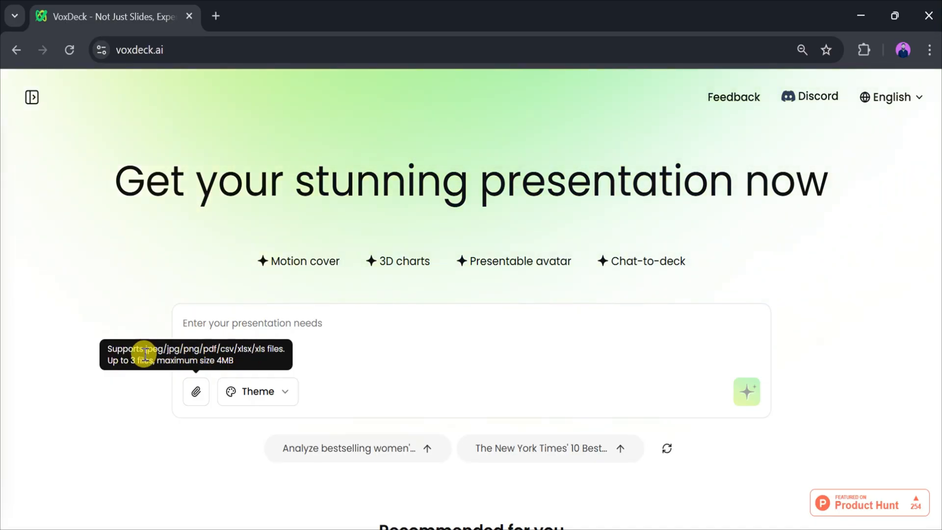
left_click(257, 392)
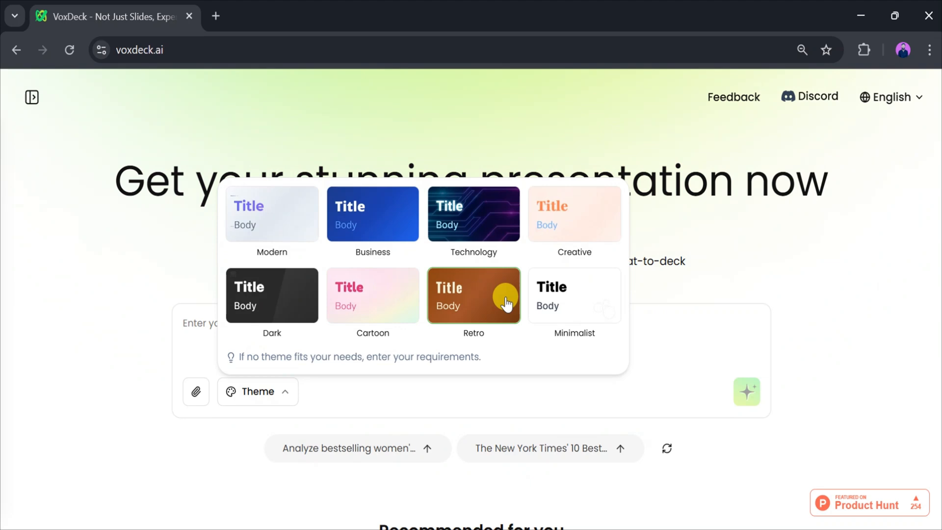
scroll("down", 3)
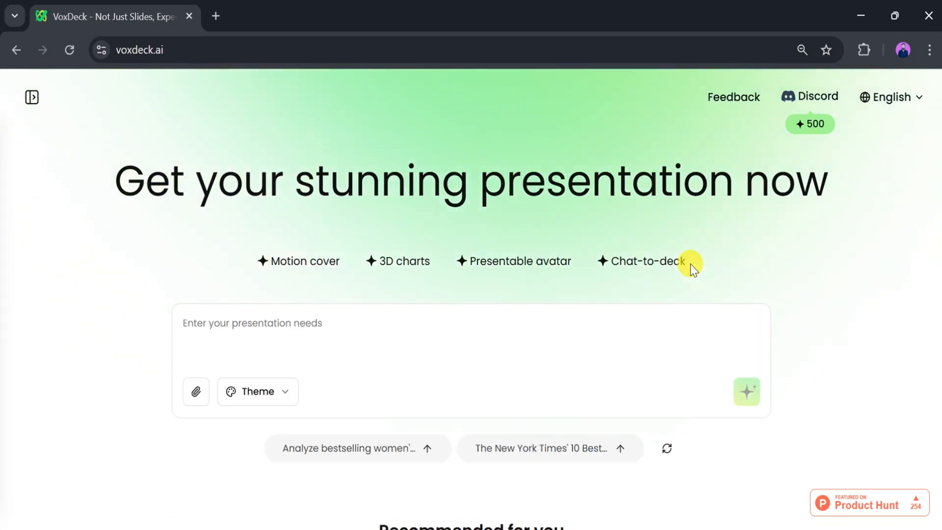
mouse_move(460, 375)
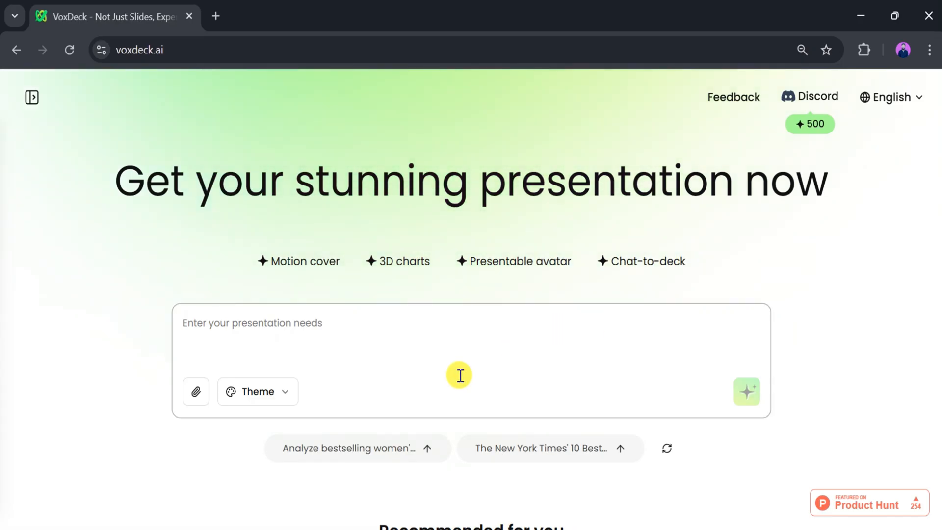
scroll("down", 3)
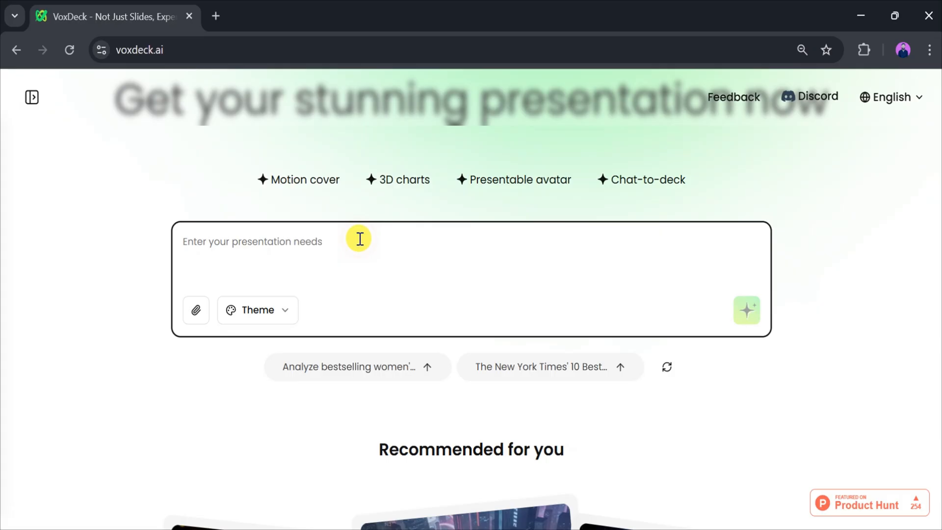
Step: Enter the Impact of AI in Education prompt, pick a theme, and generate
type("Create a professional presentation on the Impact of AI in Education. Include sections on current applications, benefits, challenges, and future trends. Use clean, modern visuals with a corporate theme and engaging design elements. Also, represent the impact of AI in education from 2010 to 2025 in a 3D chart.")
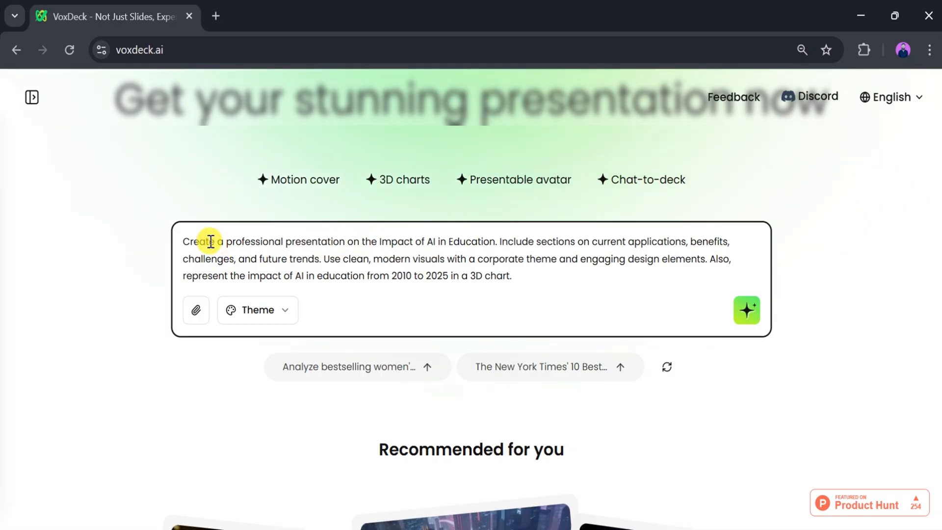
mouse_move(367, 244)
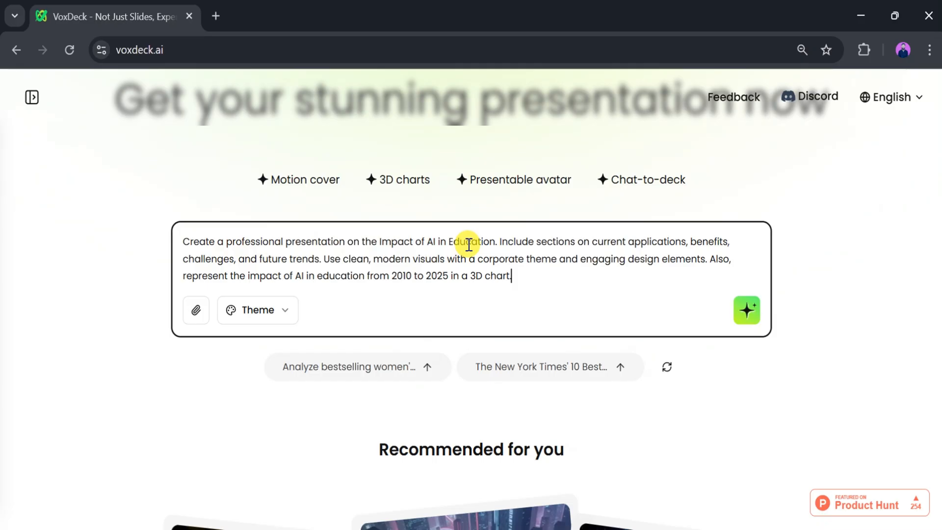
mouse_move(528, 245)
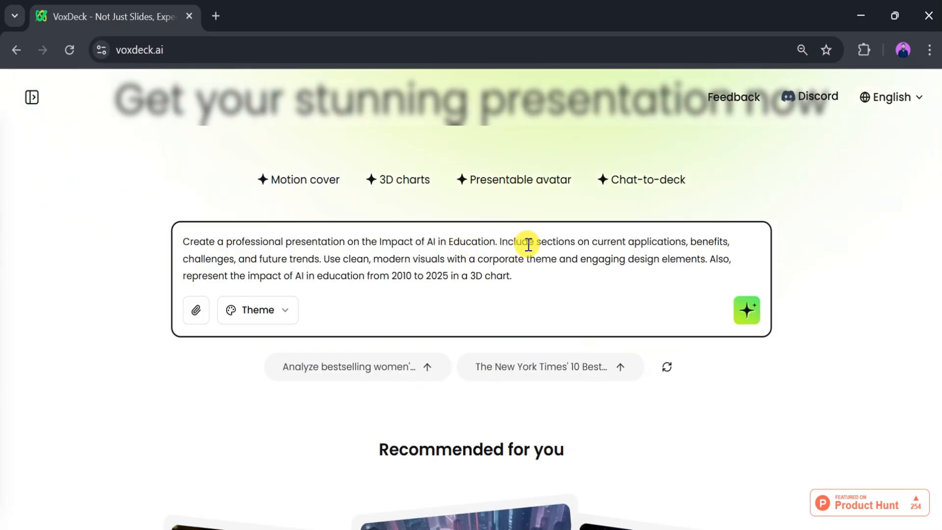
mouse_move(619, 246)
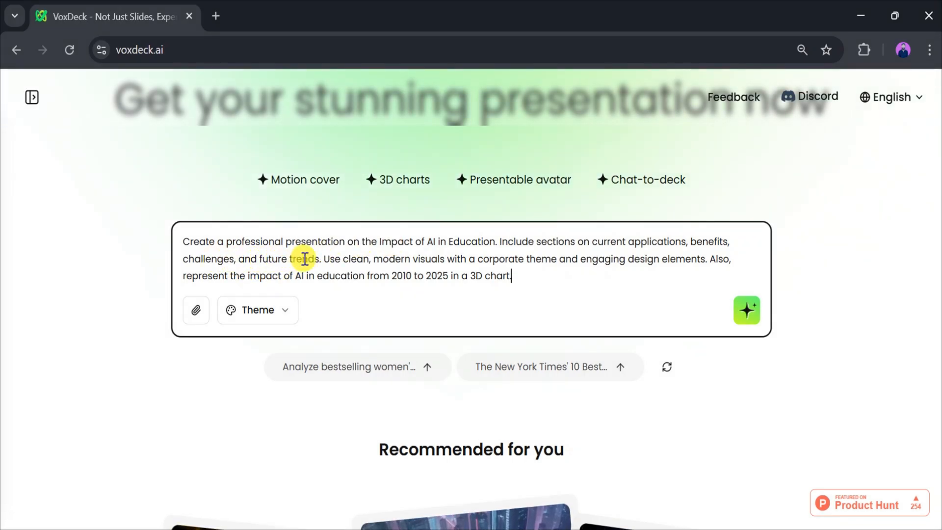
mouse_move(466, 253)
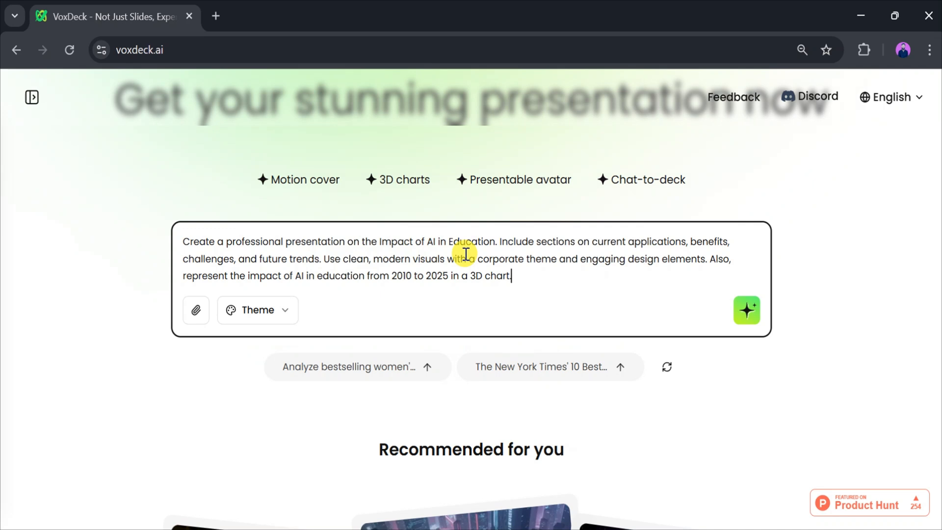
mouse_move(592, 265)
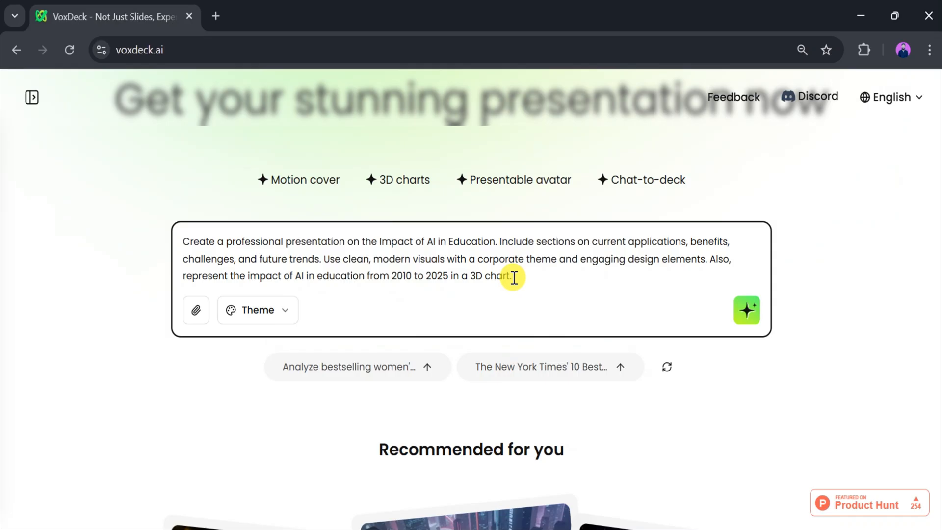
left_click(256, 310)
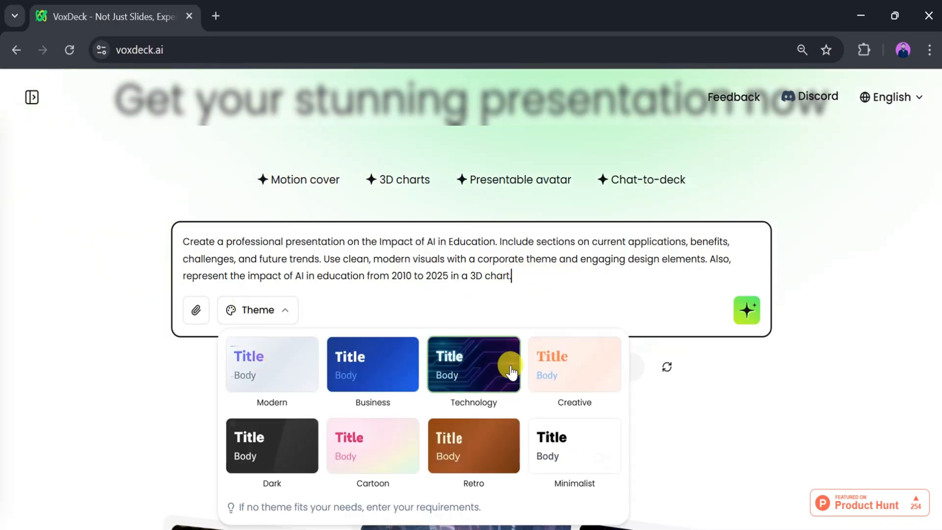
left_click(272, 364)
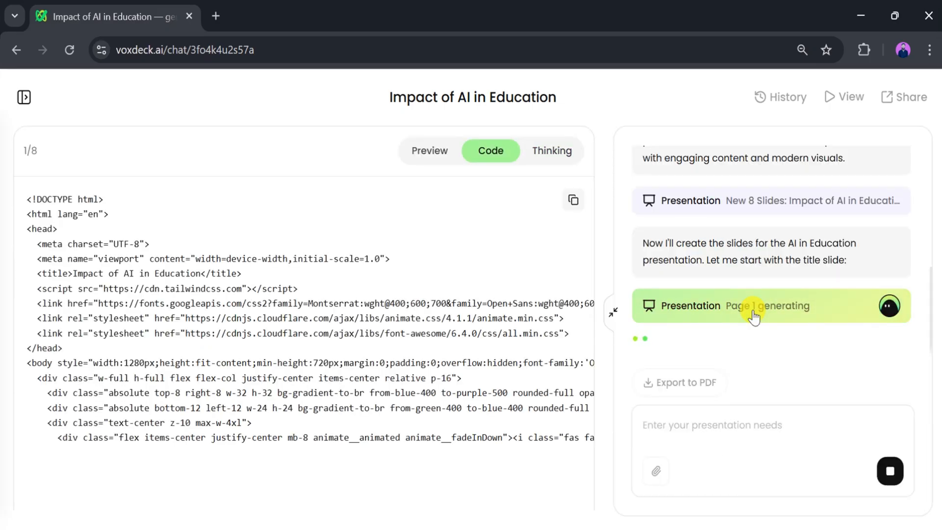
Step: Watch the 8 slides generate across the Preview, Code and Thinking tabs
left_click(429, 151)
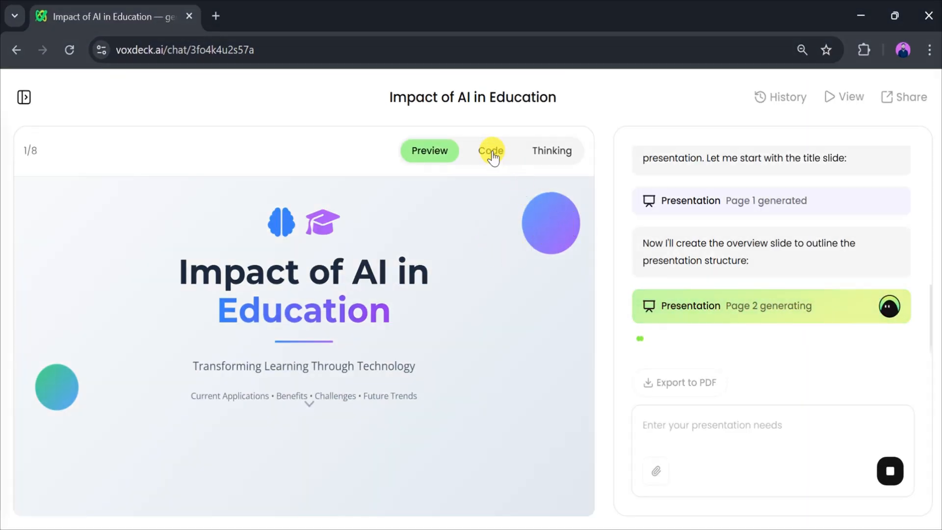
left_click(490, 150)
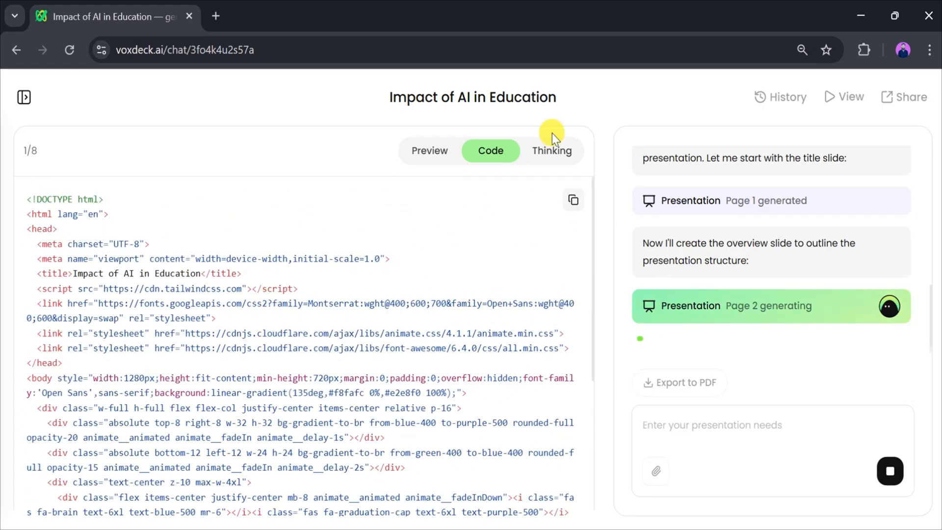
left_click(551, 150)
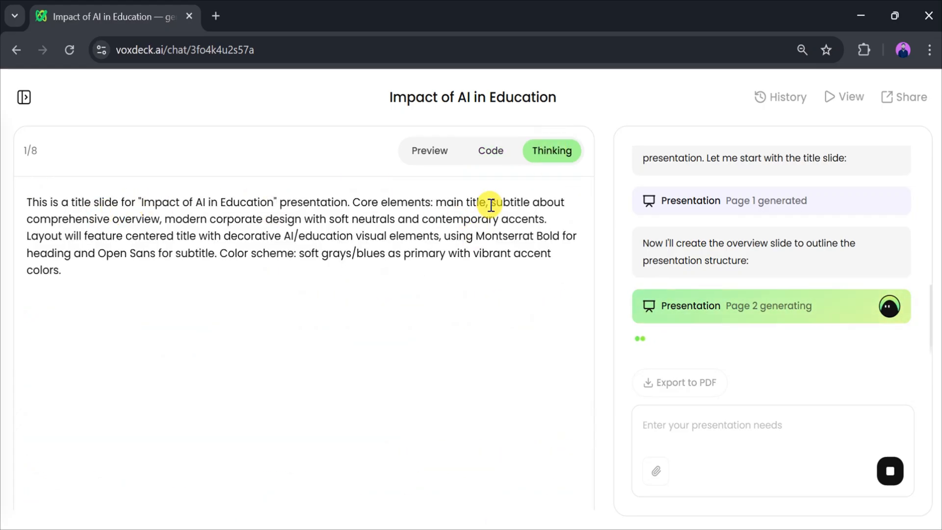
left_click(490, 151)
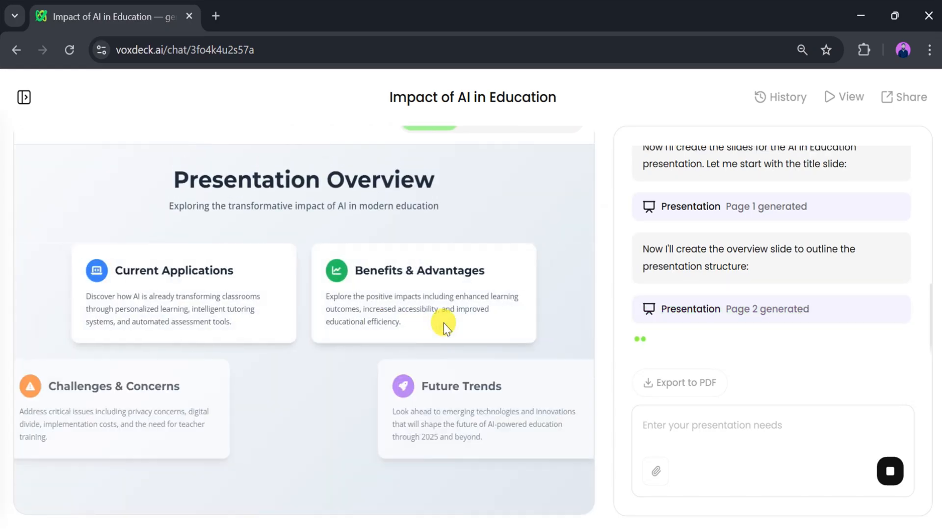
left_click(490, 151)
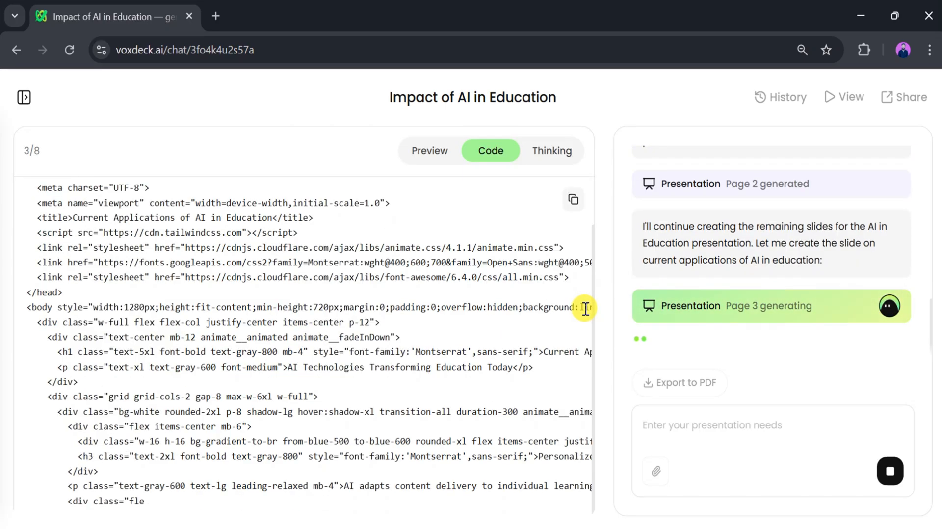
left_click(551, 150)
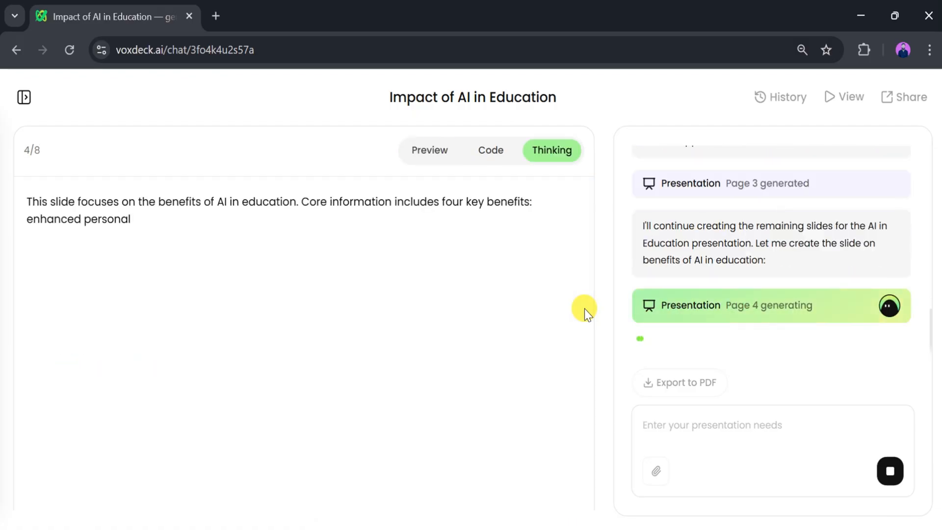
left_click(490, 150)
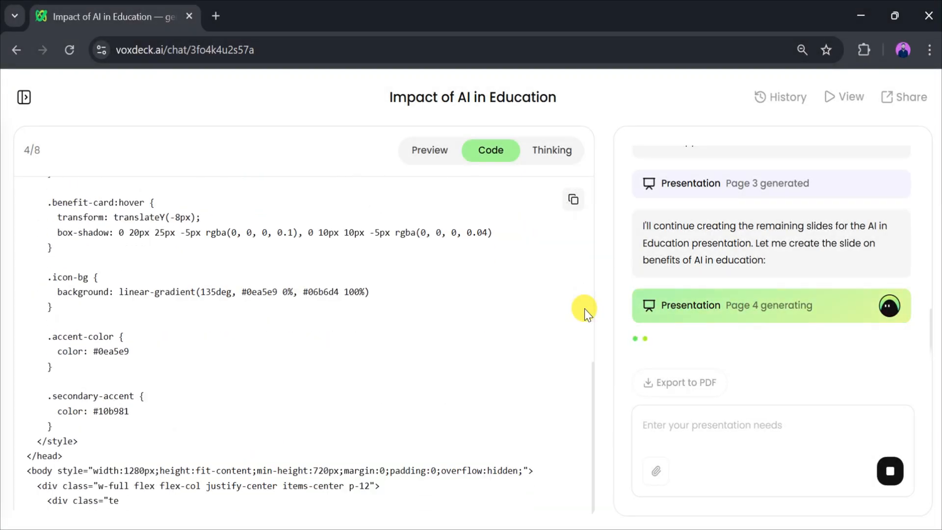
left_click(429, 151)
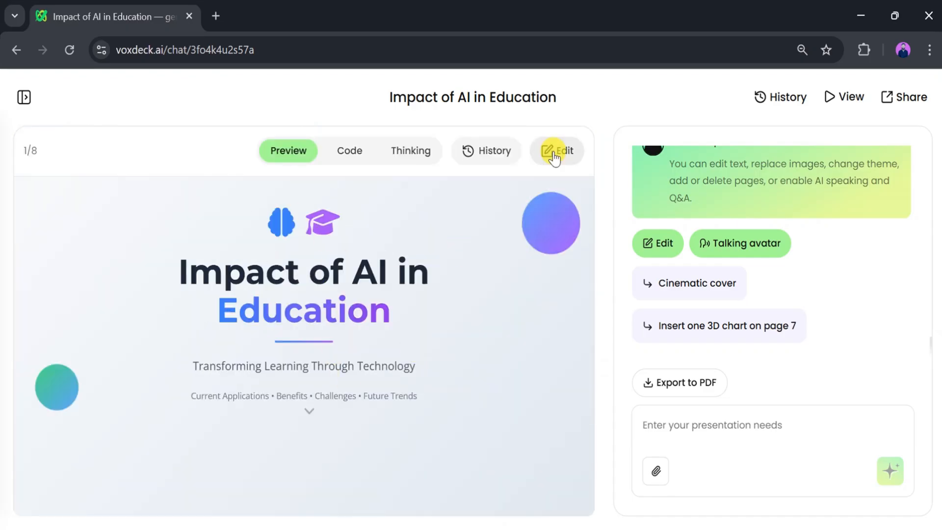
Step: Enter slide editing and restyle the cover title's font and make it purple
left_click(556, 150)
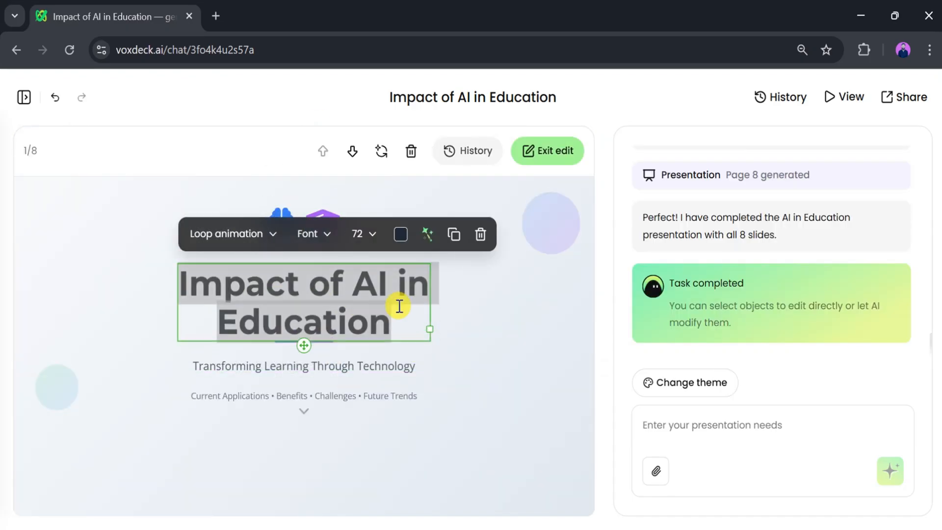
left_click(313, 233)
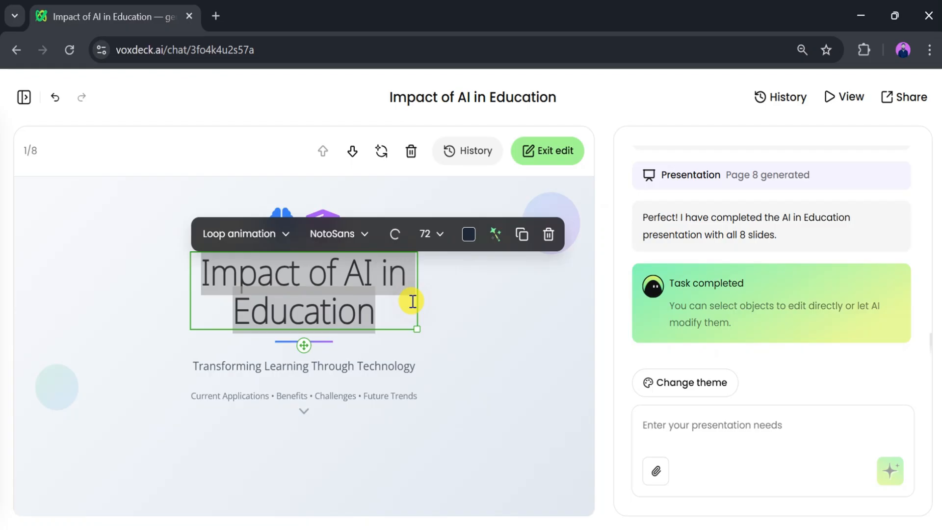
left_click(468, 234)
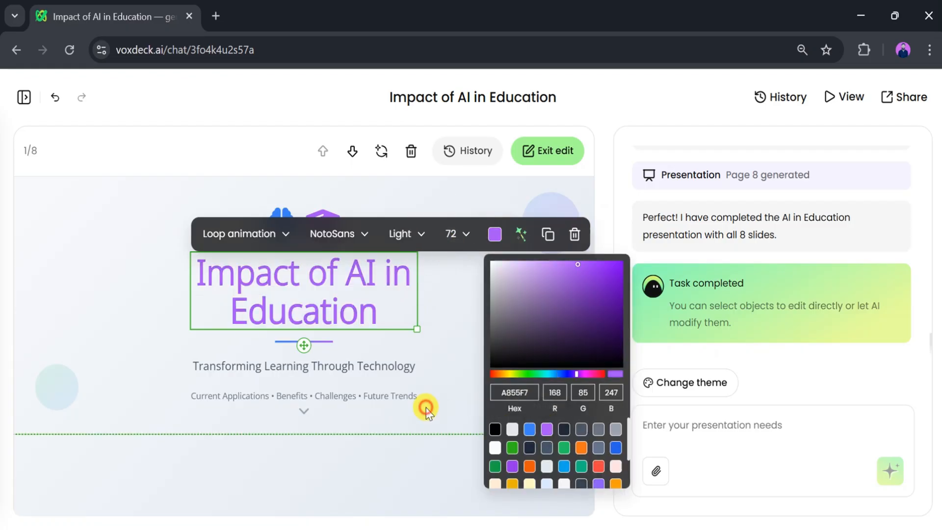
left_click(400, 213)
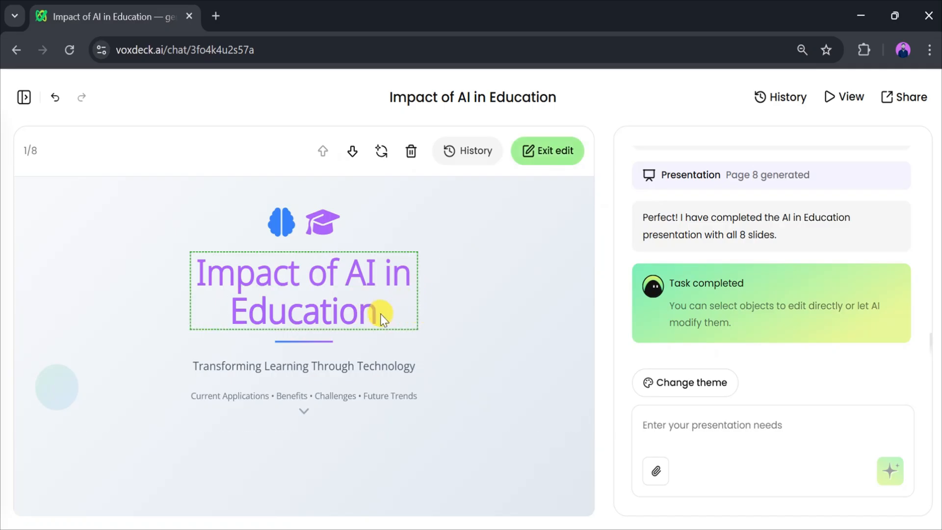
left_click(418, 397)
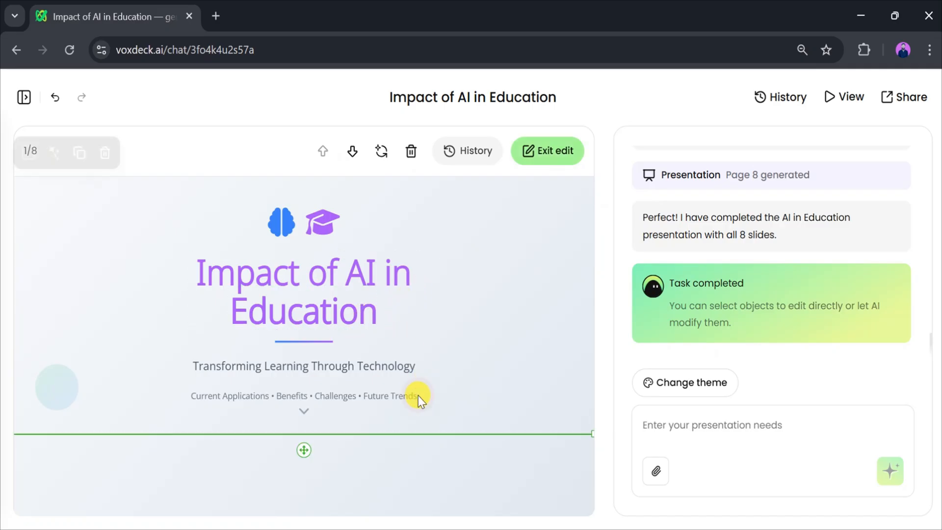
Step: Append 'in 2025' to the cover title and exit editing
double_click(303, 291)
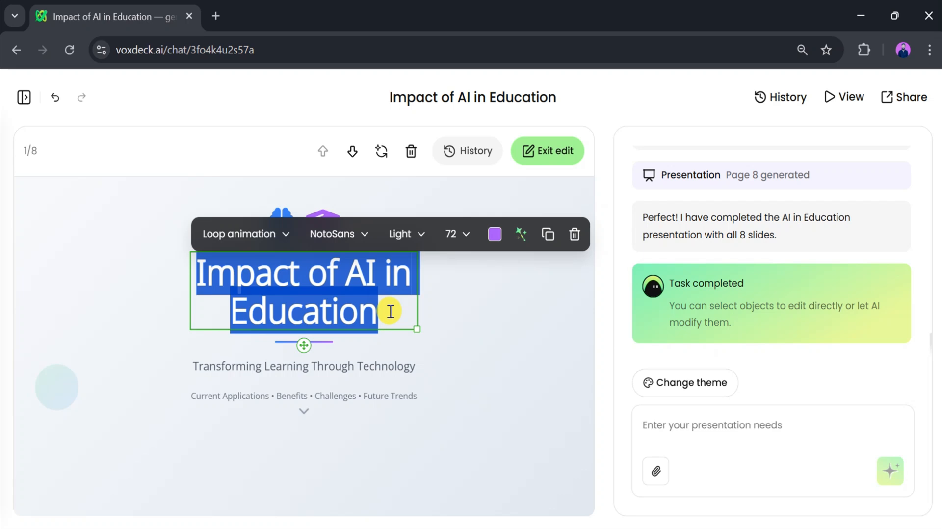
type("in")
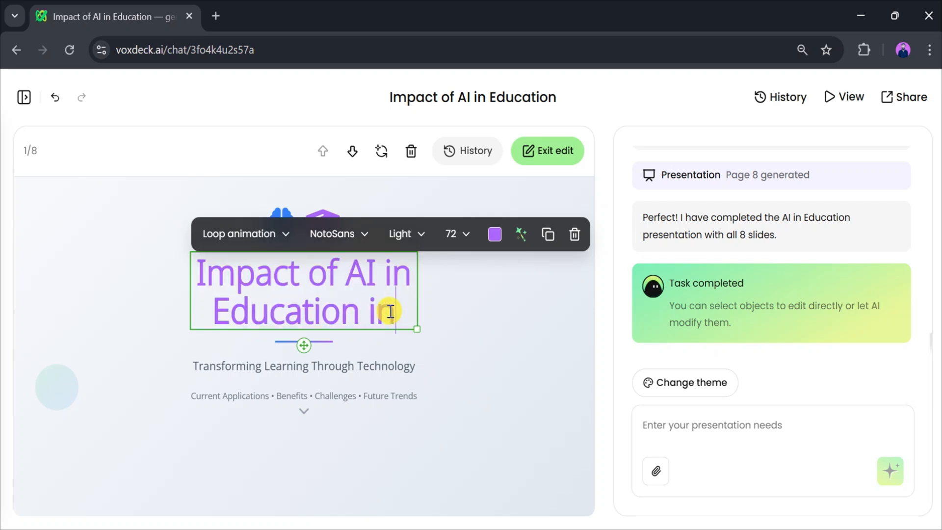
type("202")
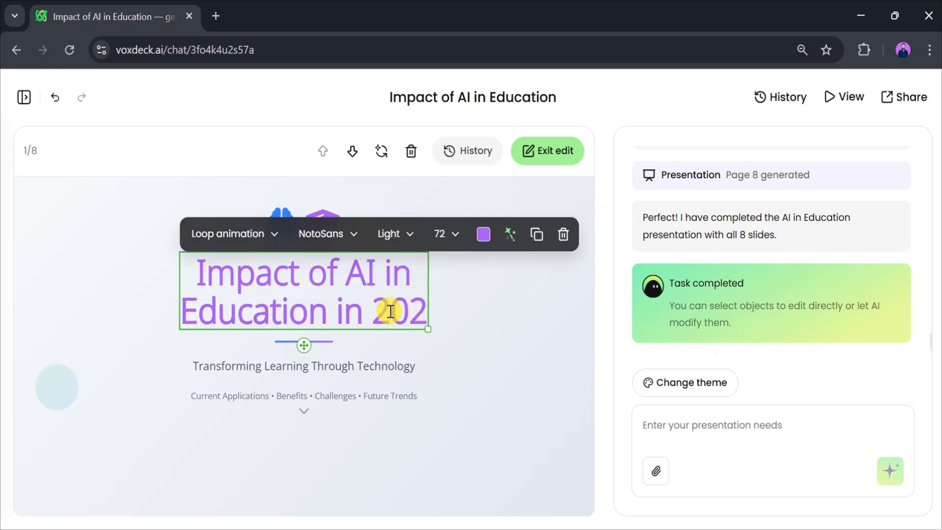
left_click(546, 150)
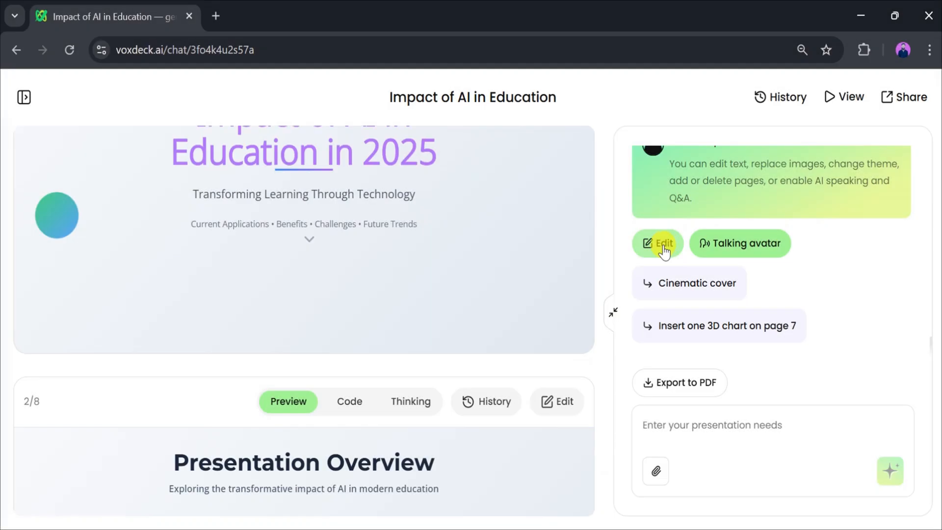
mouse_move(714, 249)
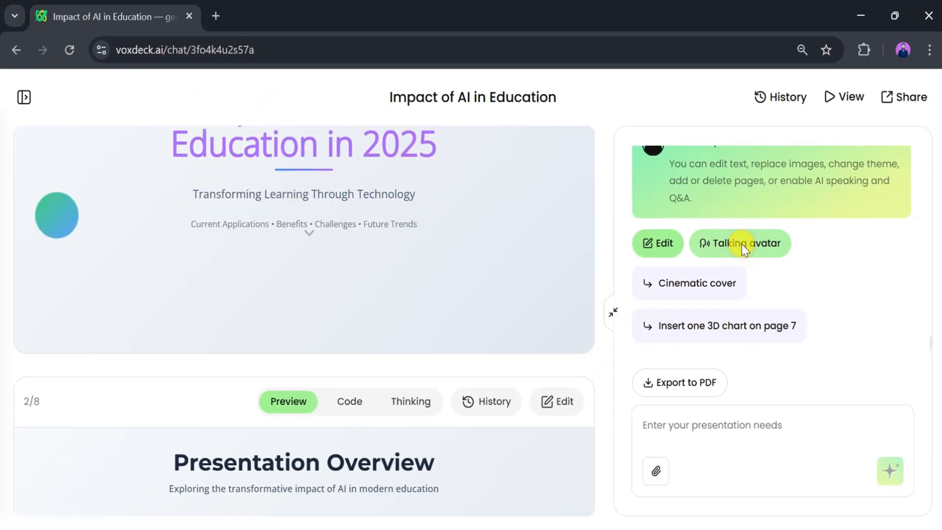
Step: Launch the talking-avatar view showing the updated title slide beside a presenter
left_click(739, 244)
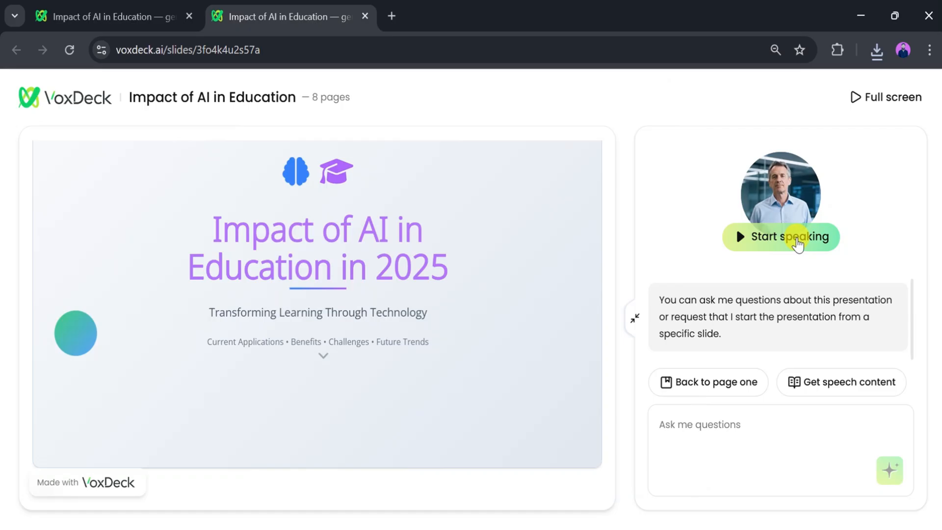
Step: Start the avatar speaking and scroll from the title slide toward slide 2
left_click(780, 237)
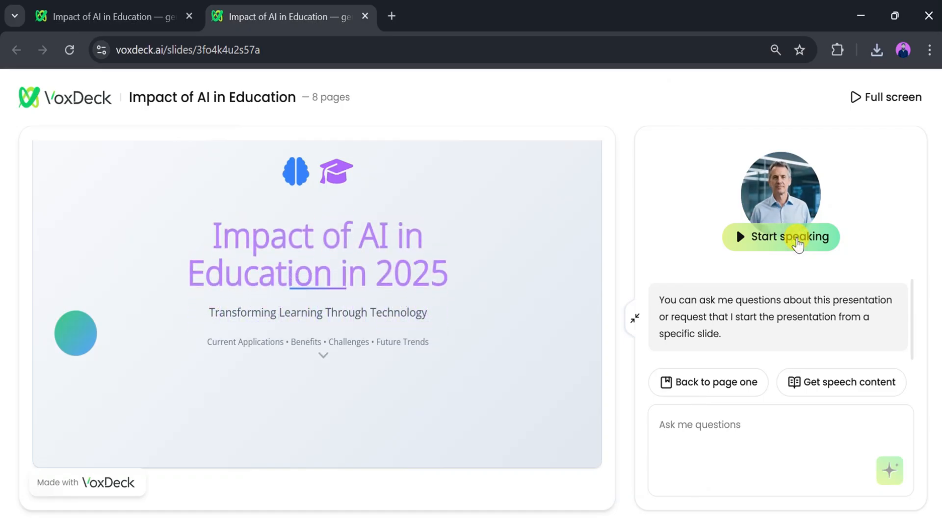
left_click(781, 236)
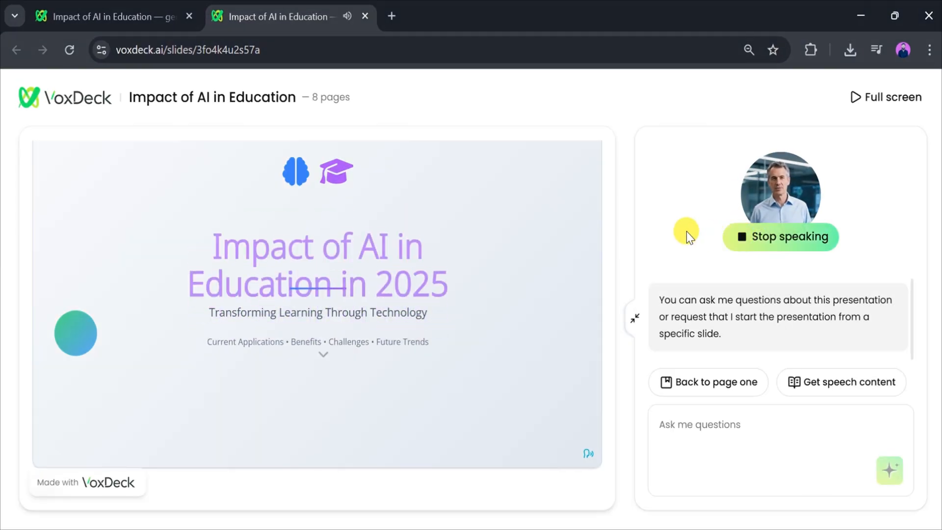
mouse_move(594, 265)
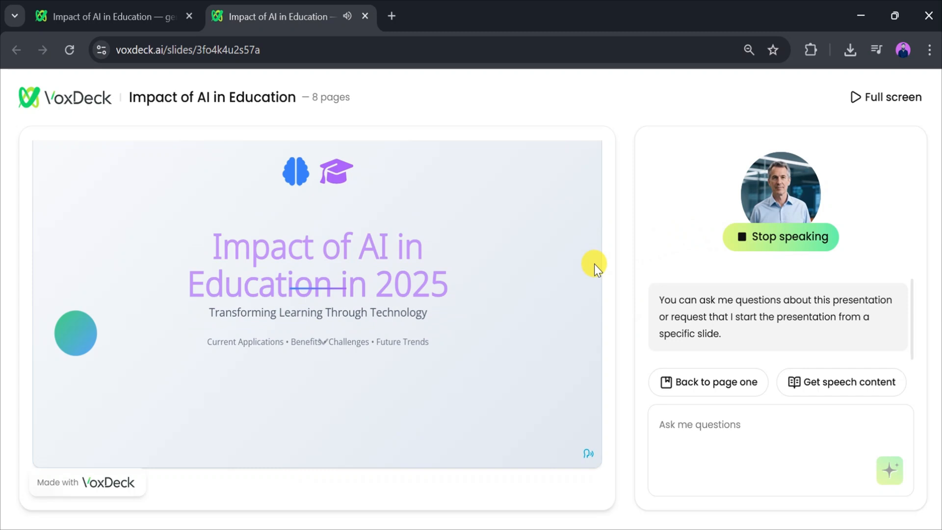
scroll("down", 3)
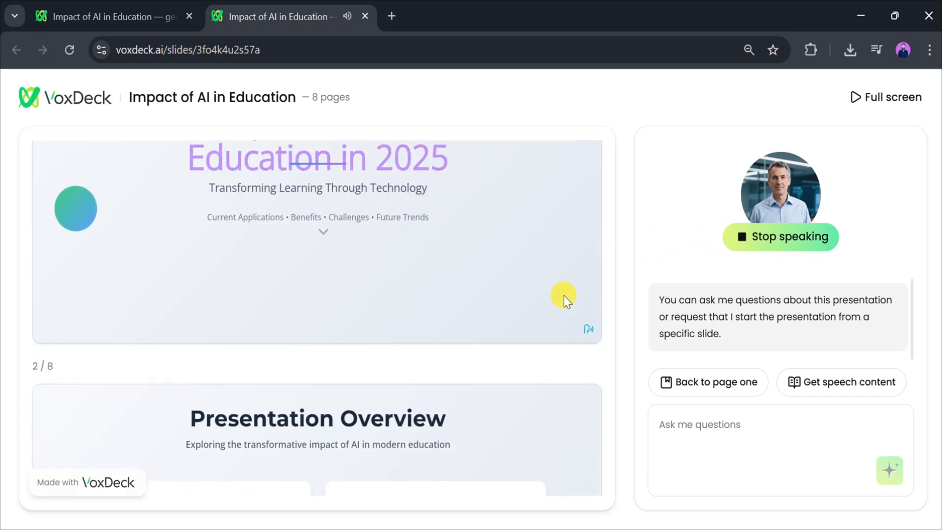
mouse_move(535, 293)
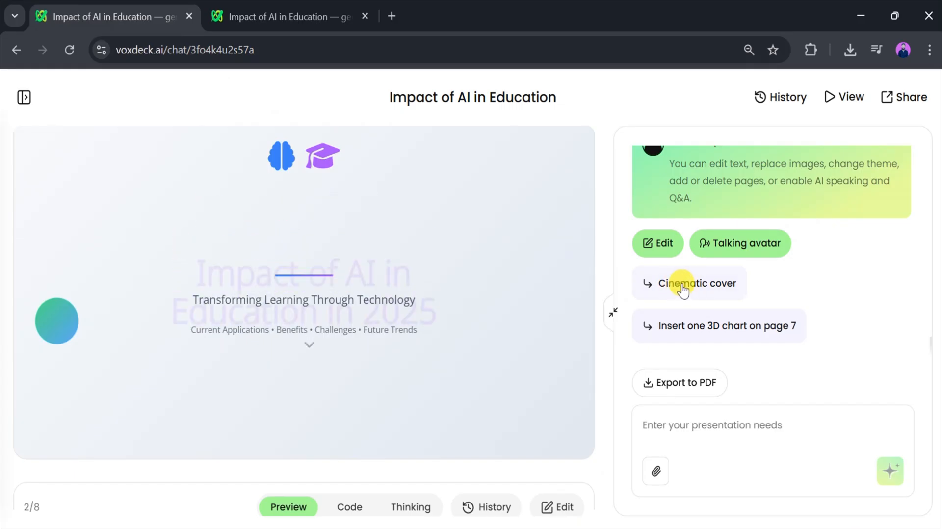
Step: Use the 'Insert one 3D chart on page 7' suggestion for the 2010–2025 timeline
left_click(719, 326)
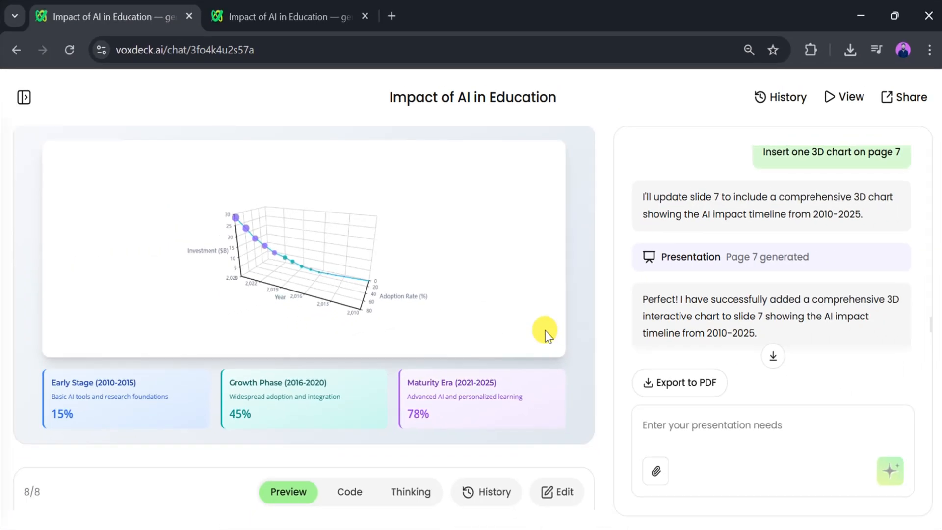
mouse_move(492, 268)
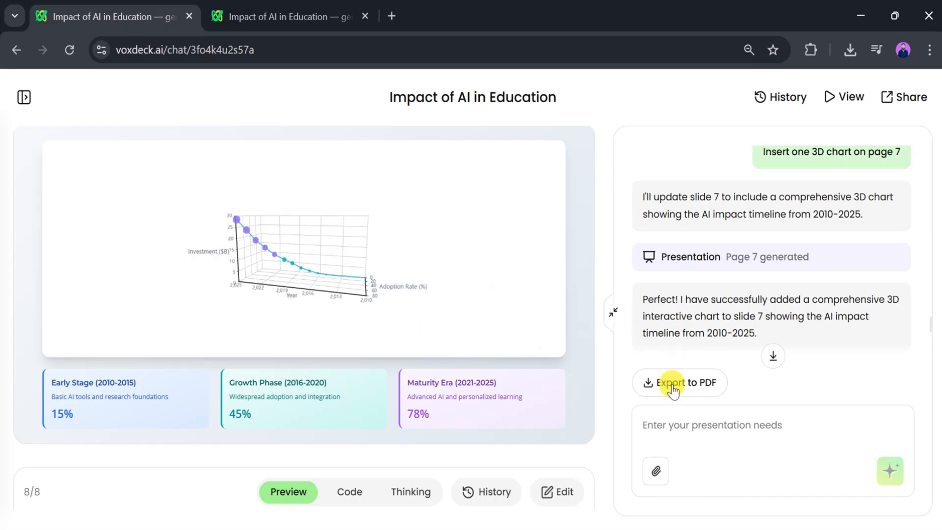
Step: Export the deck to PDF, download Impact of AI in Education.pdf and open it
left_click(680, 383)
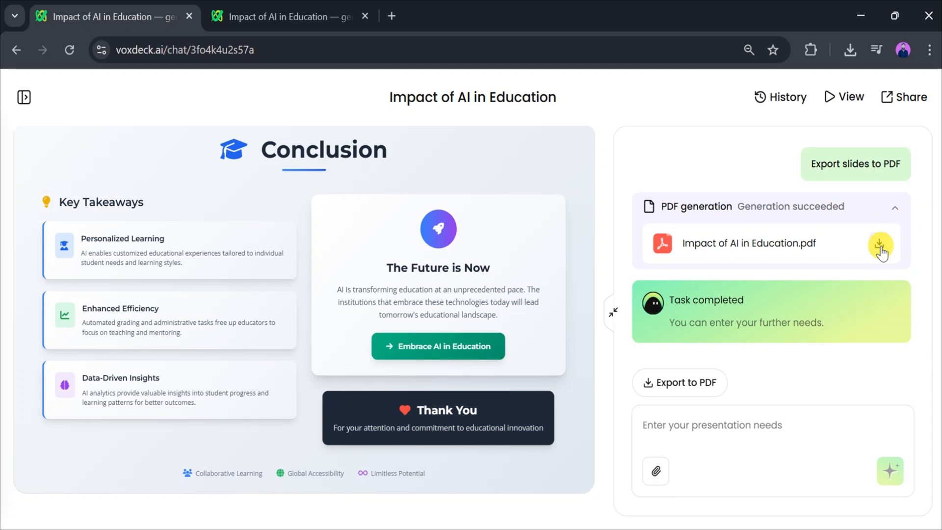
left_click(881, 245)
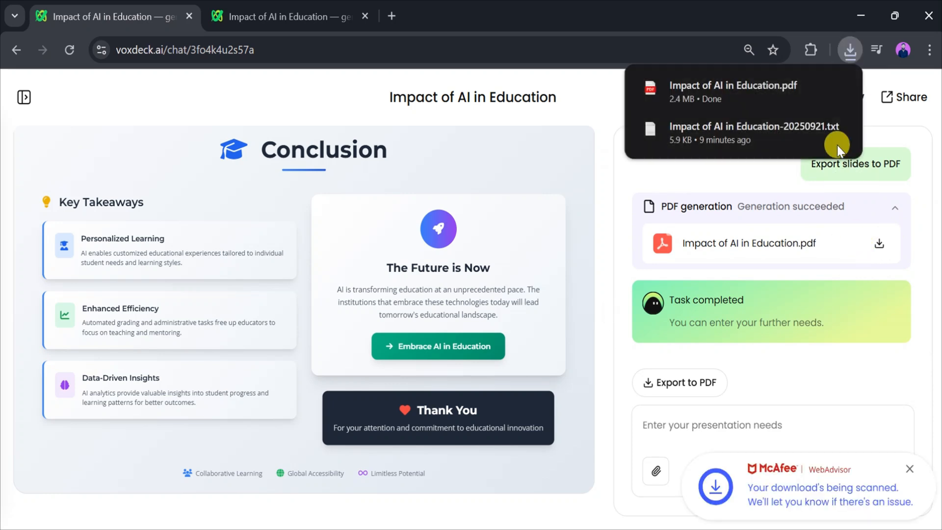
left_click(733, 86)
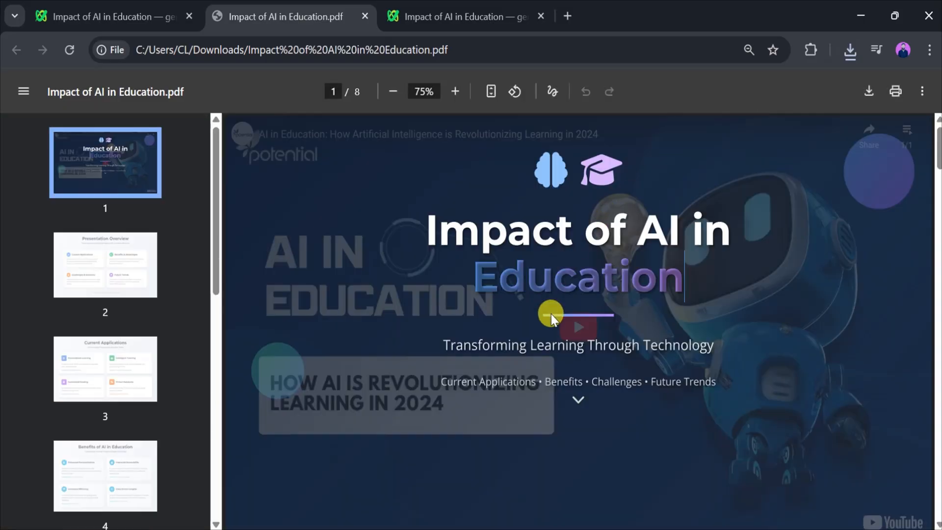
mouse_move(744, 272)
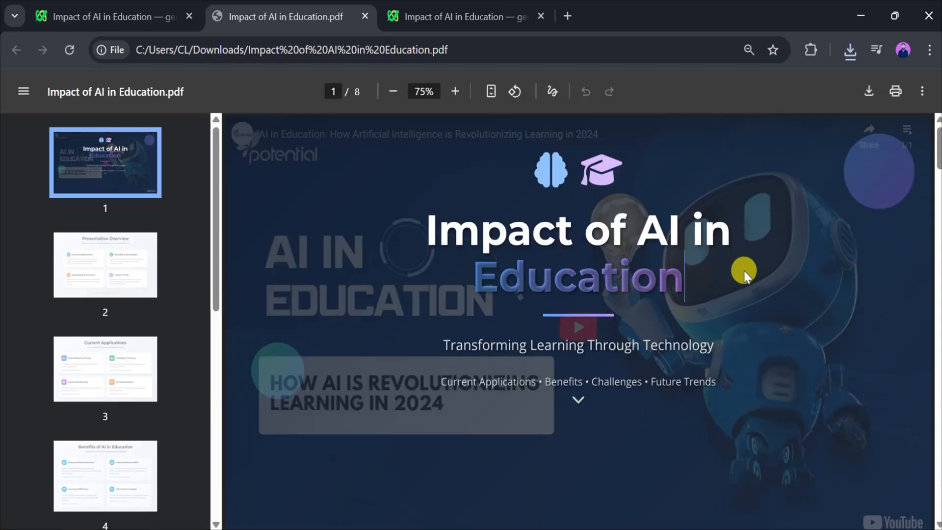
mouse_move(339, 225)
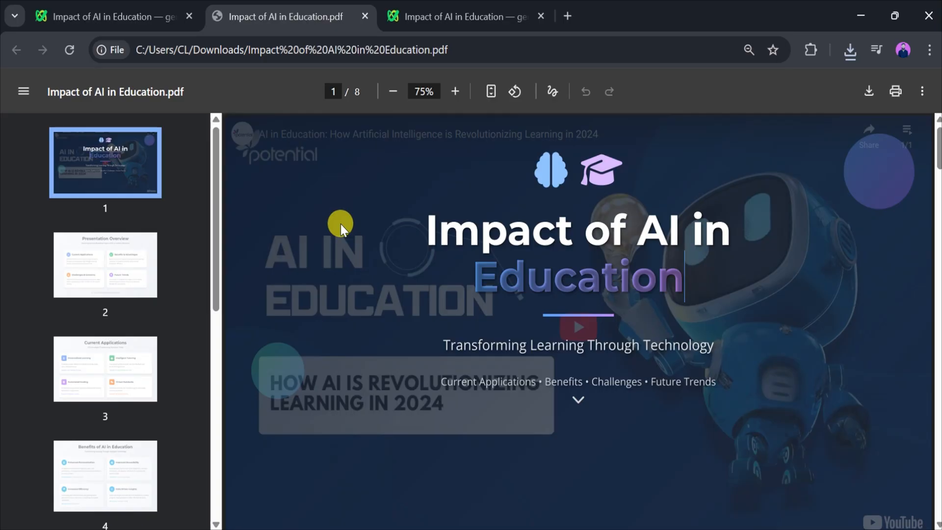
Step: Scroll through the exported eight-page PDF in the Chrome viewer
scroll("down", 3)
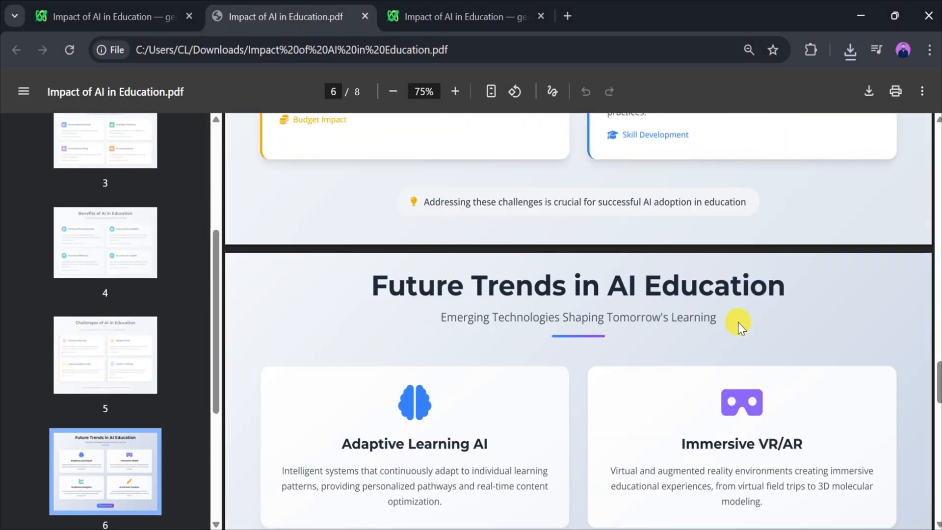
scroll("down", 3)
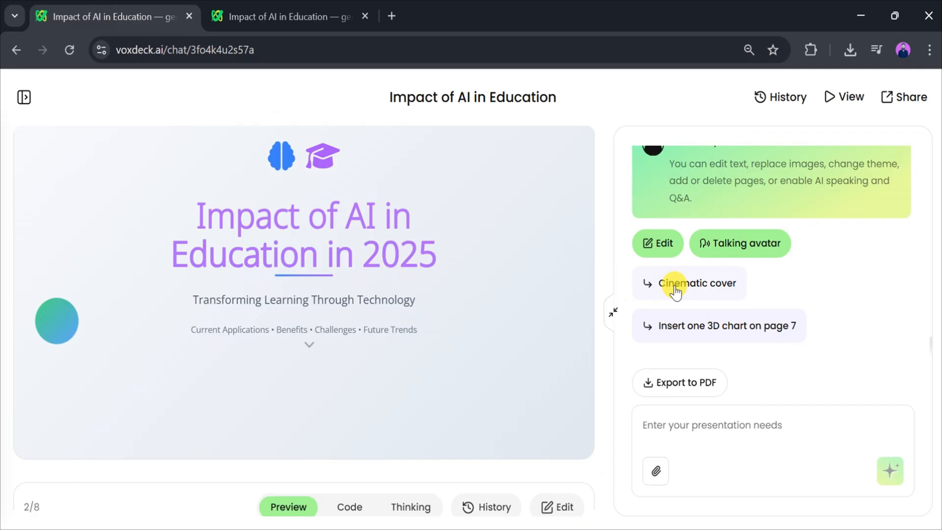
mouse_move(680, 290)
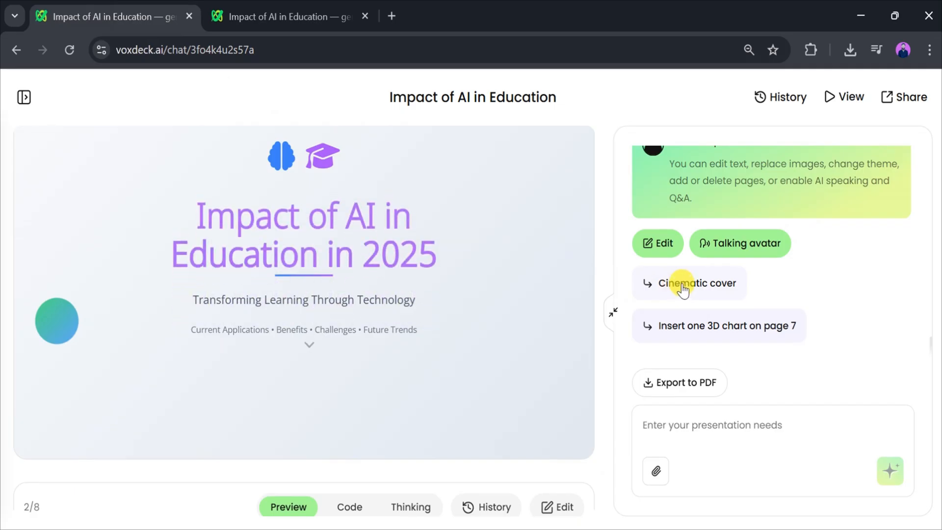
Step: Resend the 'Insert one 3D chart on page 7' suggestion from the chat panel
left_click(718, 326)
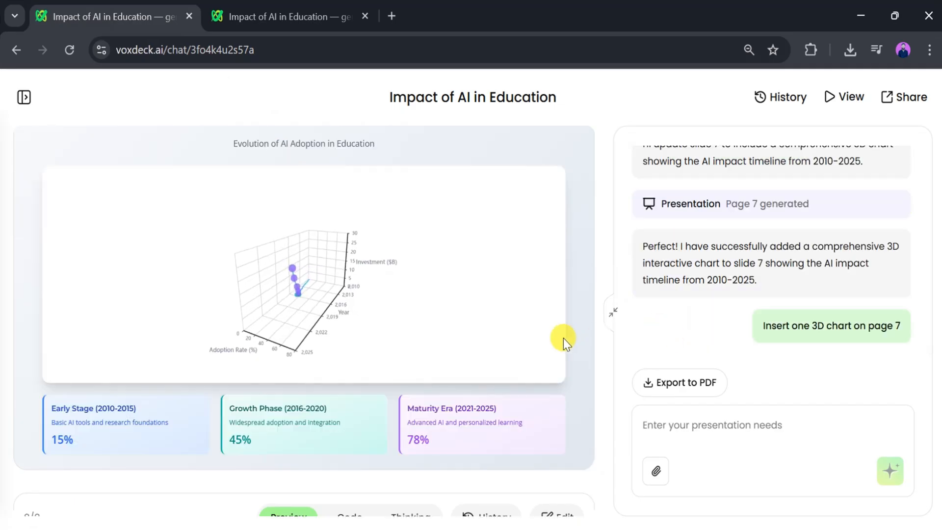